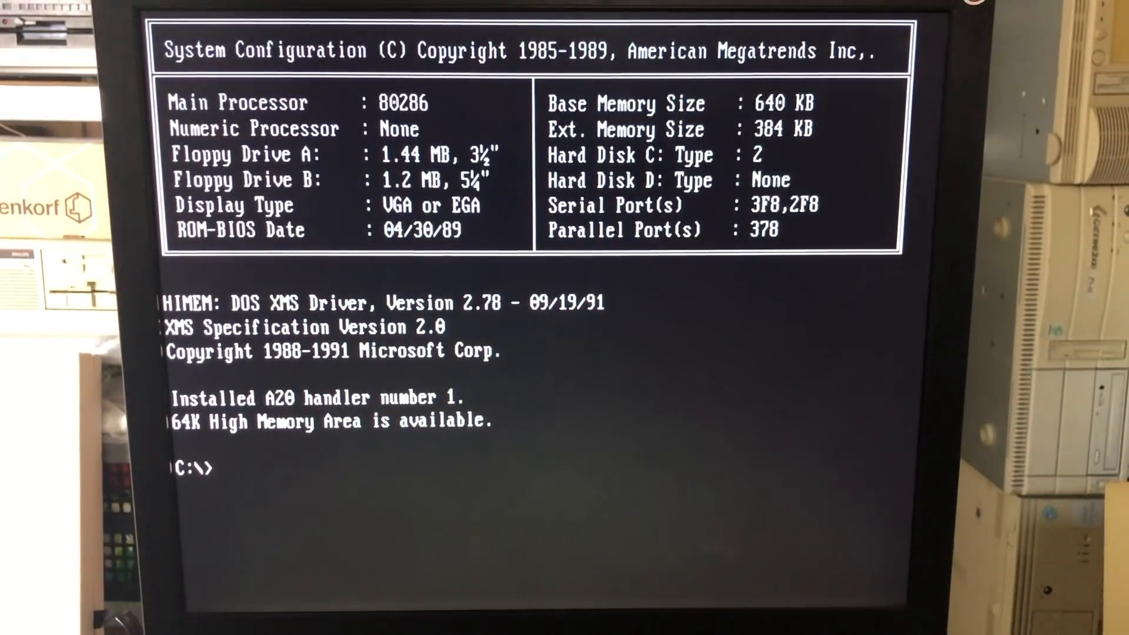
Launch Microsoft Network Client setup from floppy drive A: with the setup command
{"action": "type", "text": "a"}
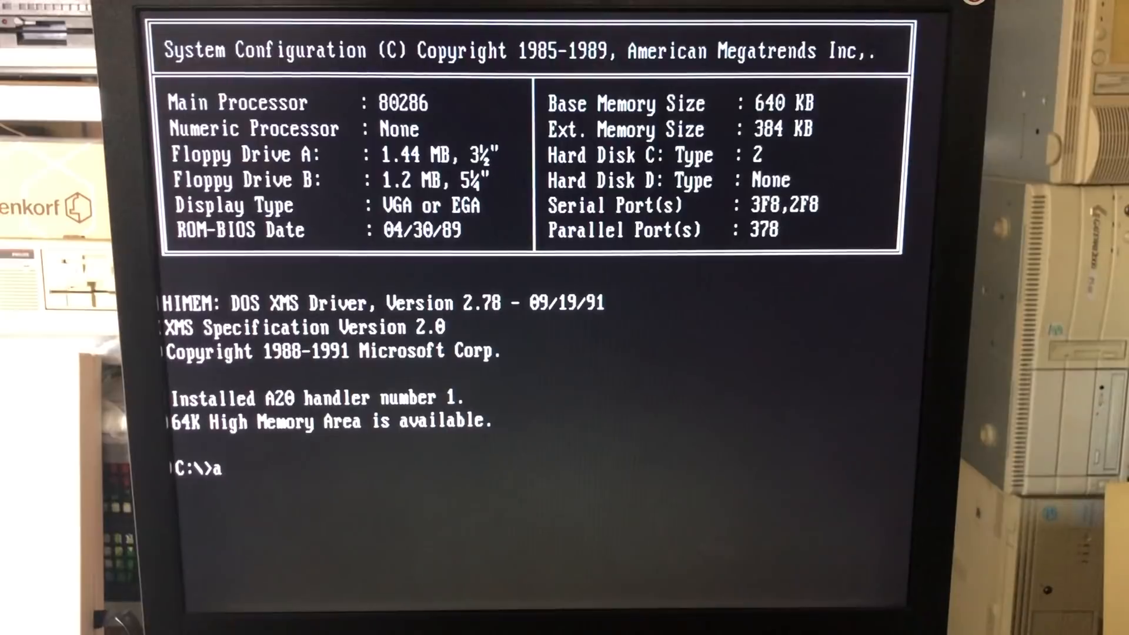
{"action": "type", "text": ":"}
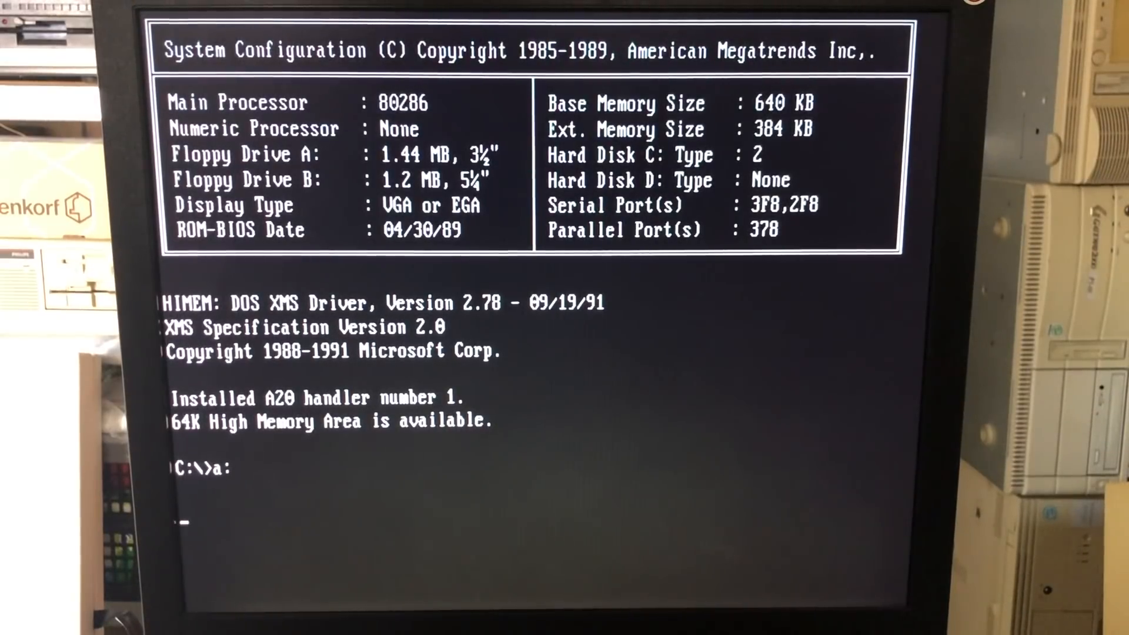
{"action": "type", "text": "setup"}
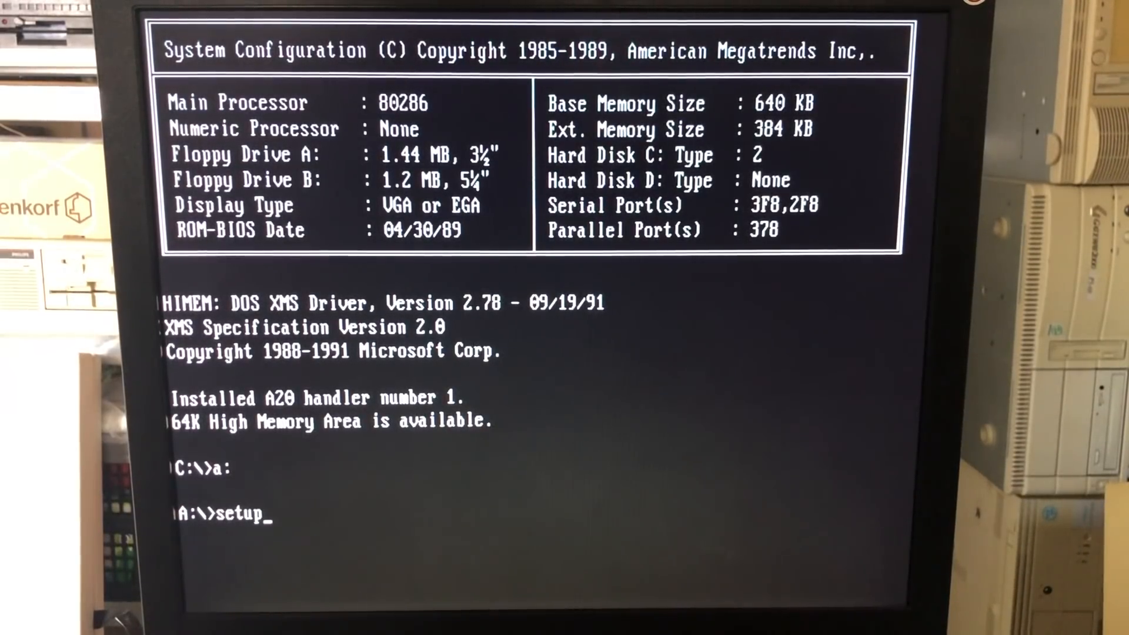
{"action": "key", "text": "Return"}
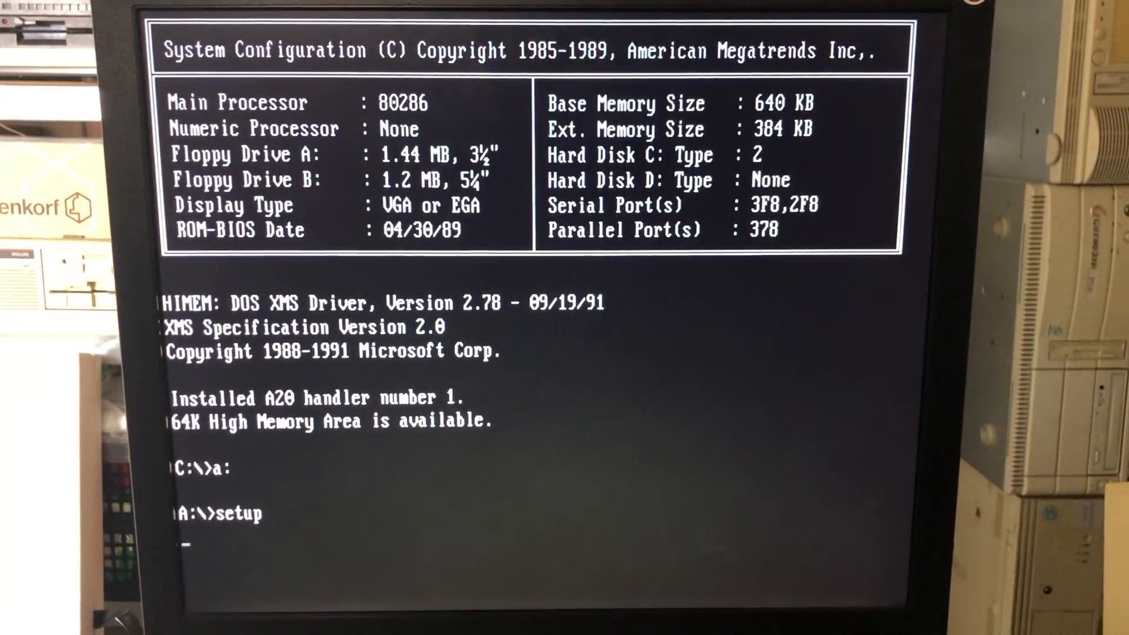
{"action": "key", "text": "Return"}
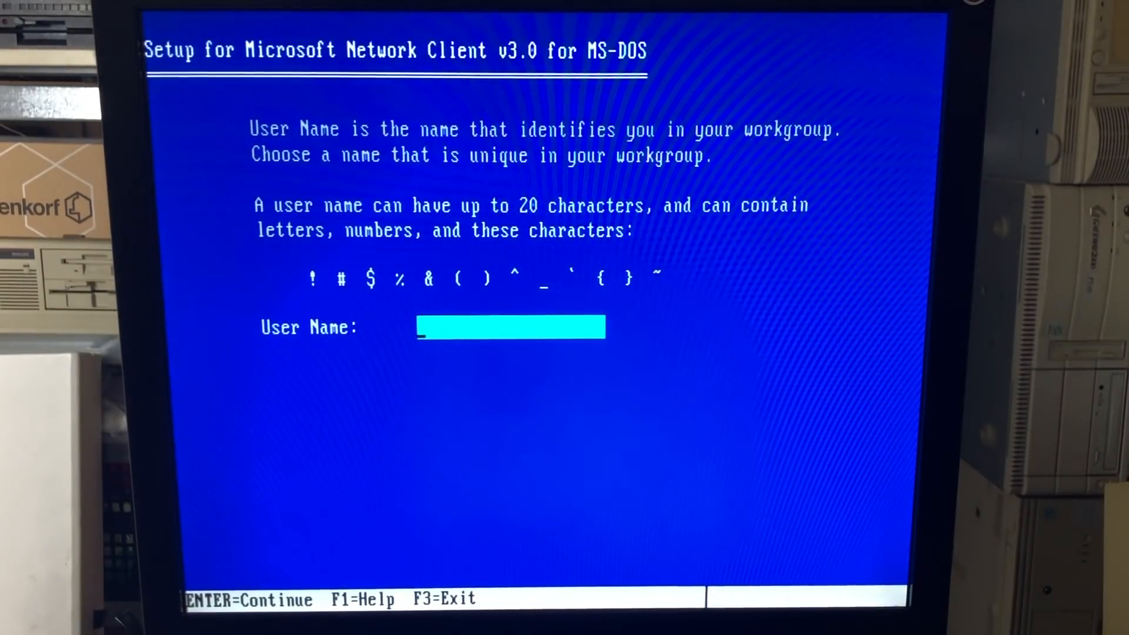
Enter 286AT as the network user name and continue the installation
{"action": "type", "text": "286"}
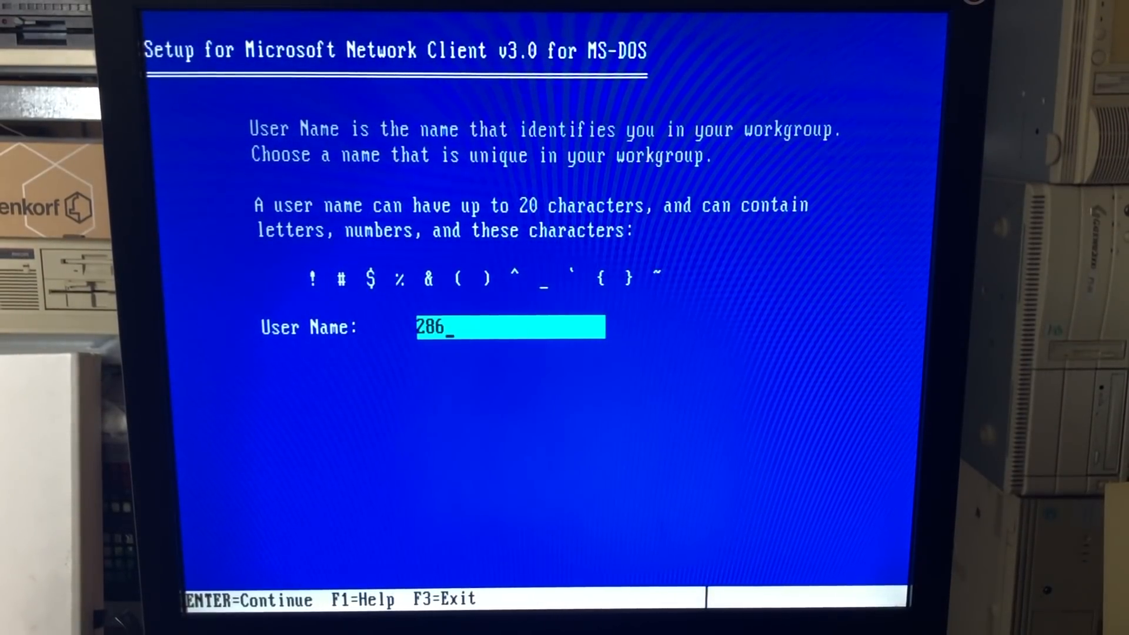
{"action": "type", "text": "AT"}
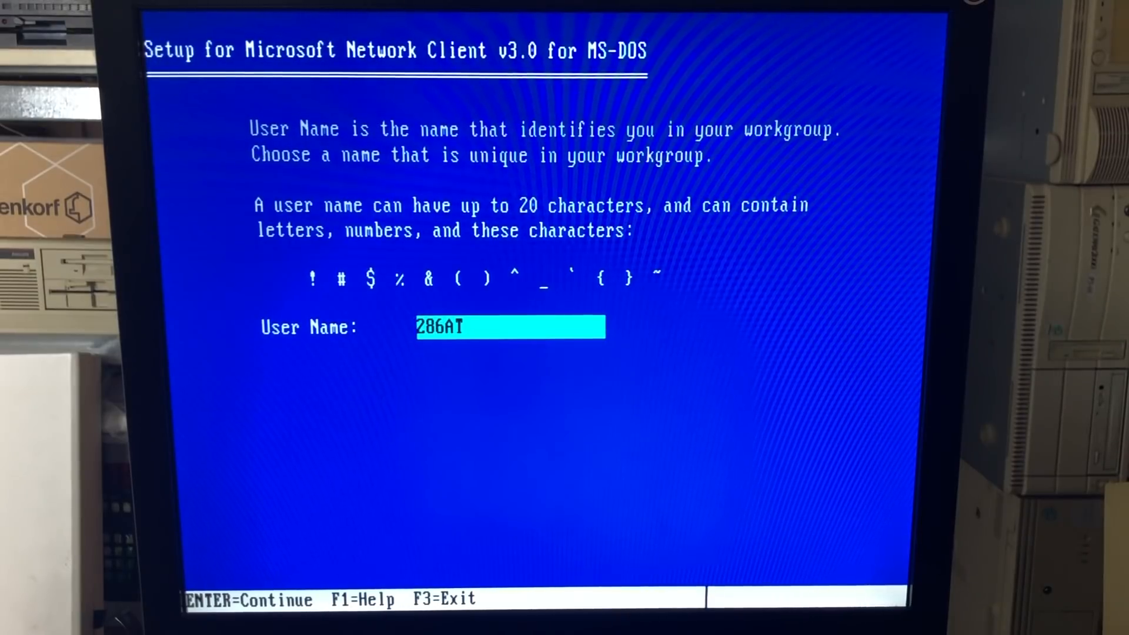
{"action": "key", "text": "Return"}
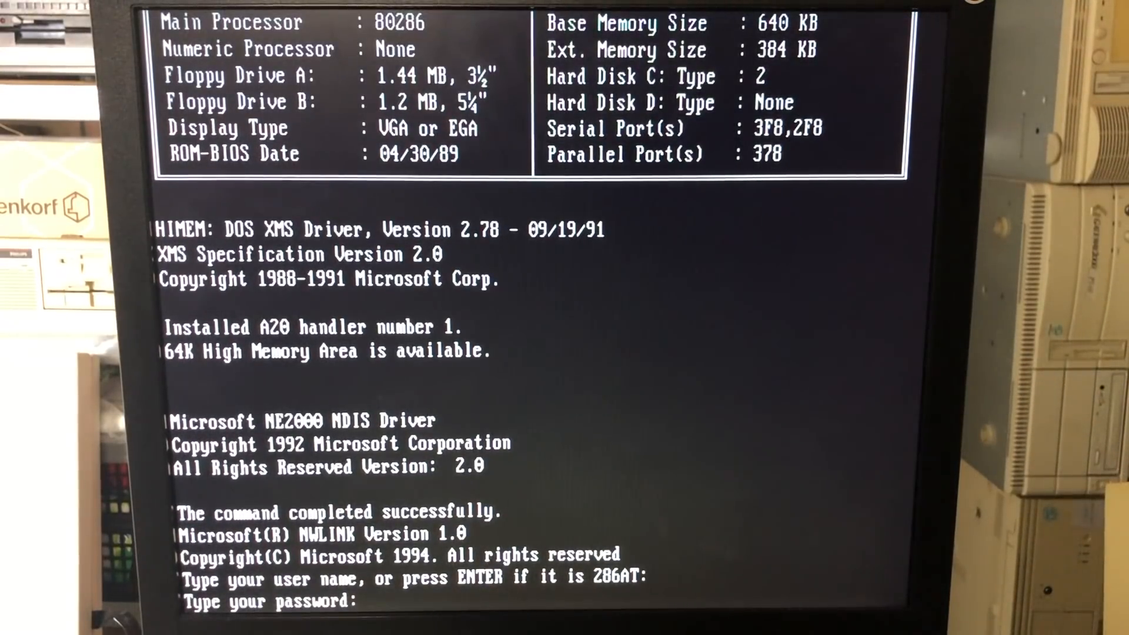
Enter and confirm the 286AT logon password to create its password list
{"action": "type", "text": "****"}
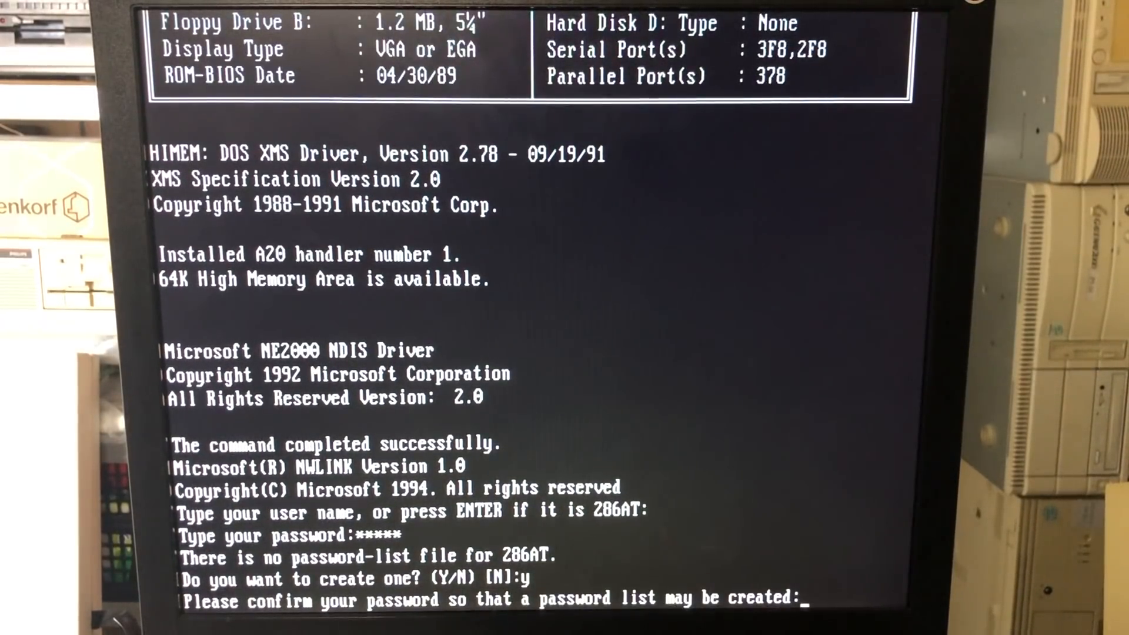
{"action": "type", "text": "****"}
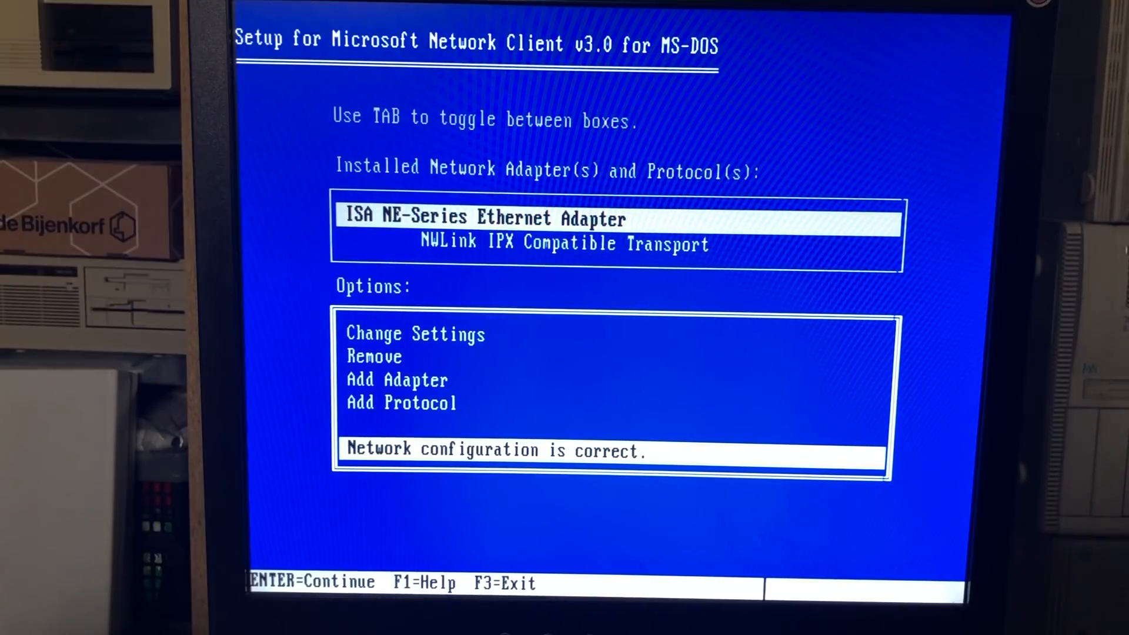
Add the network protocol, accept NE-Series adapter settings, and enter driver path a:\ndis\dos
{"action": "key", "text": "down"}
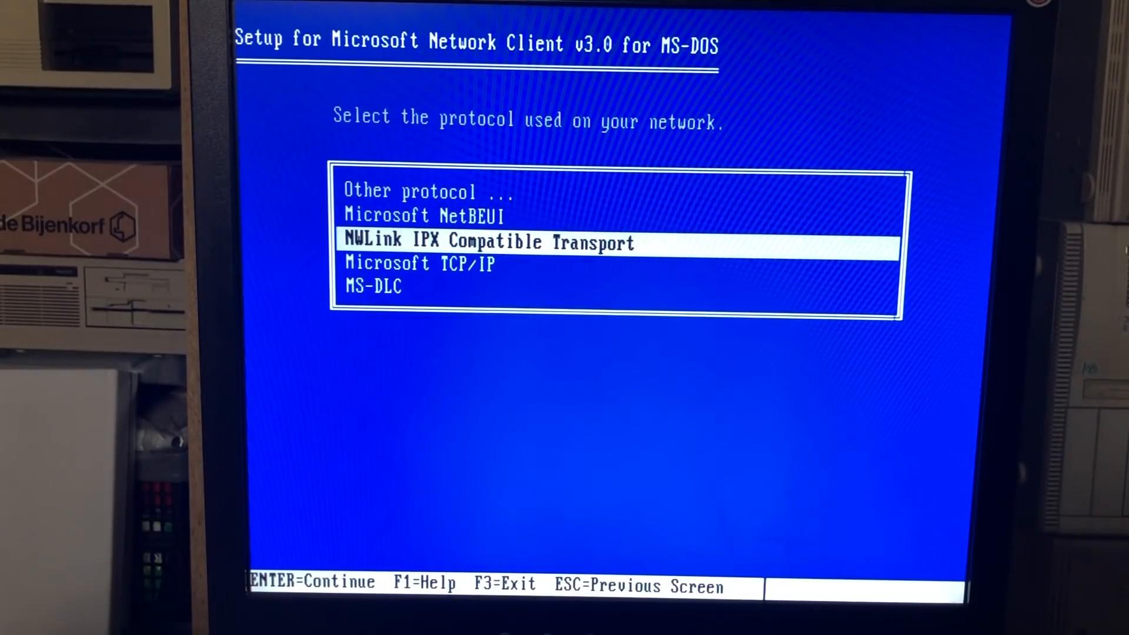
{"action": "key", "text": "Up"}
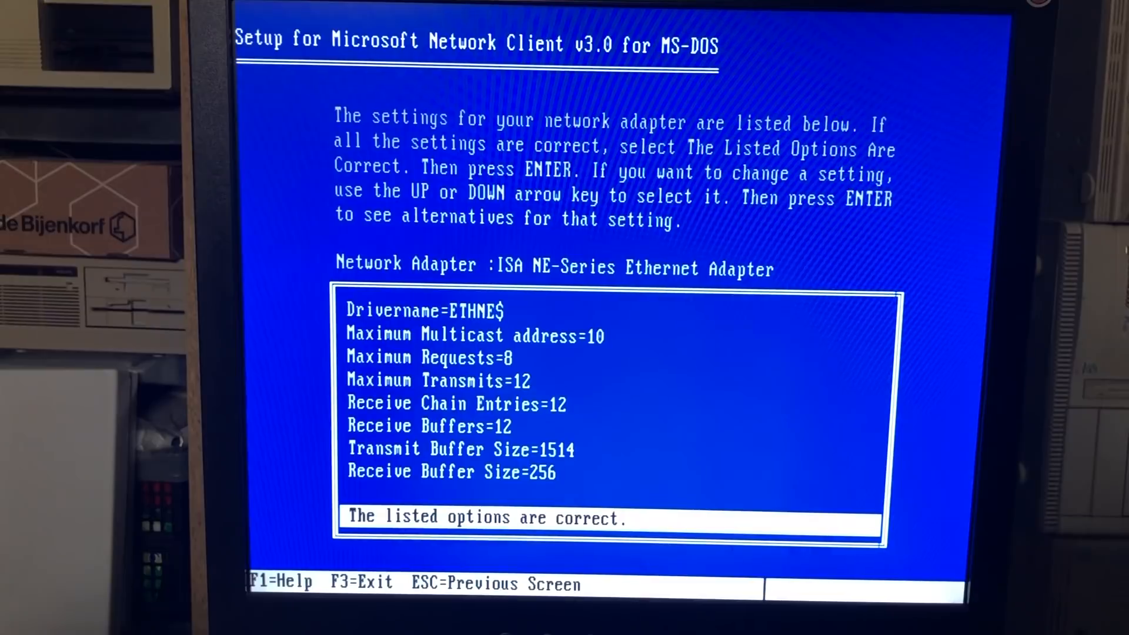
{"action": "key", "text": "up"}
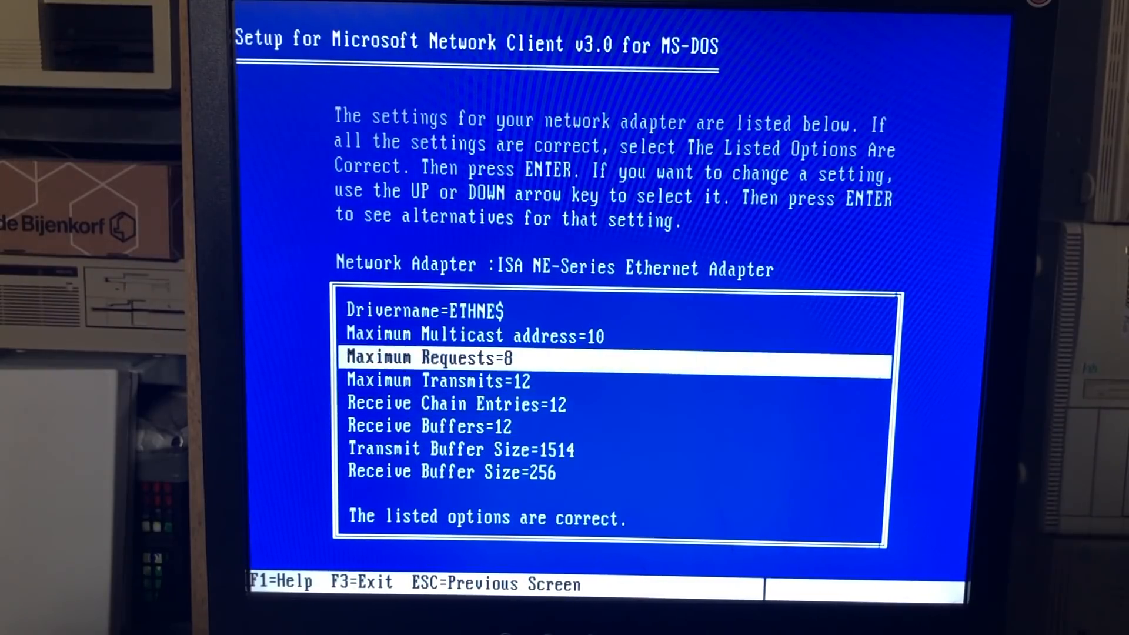
{"action": "key", "text": "Down"}
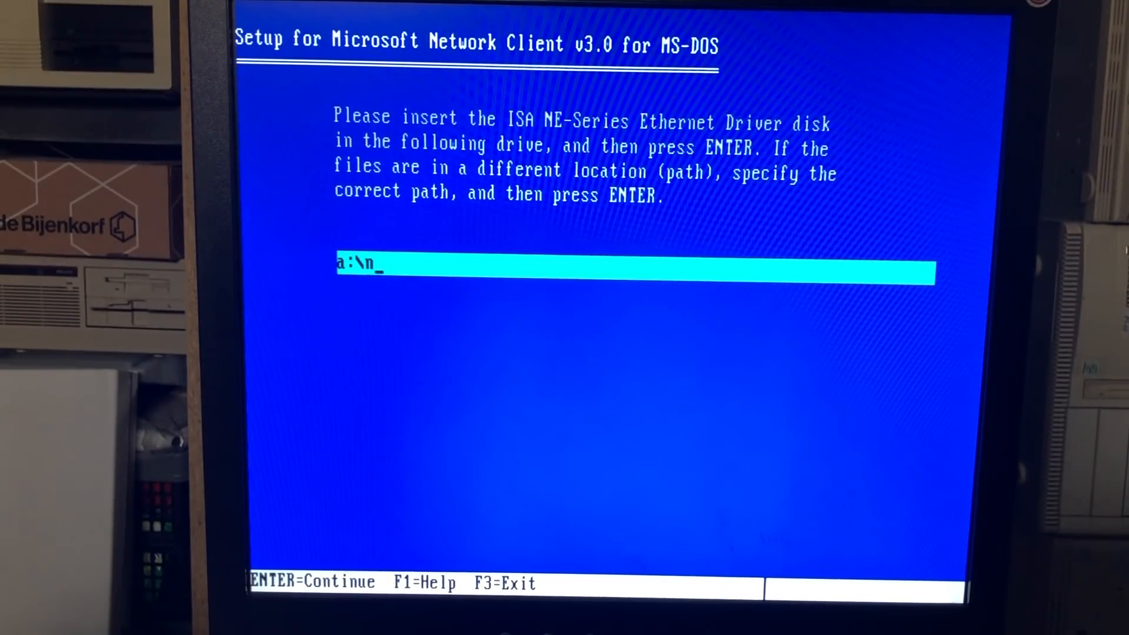
{"action": "type", "text": "dis\\dos"}
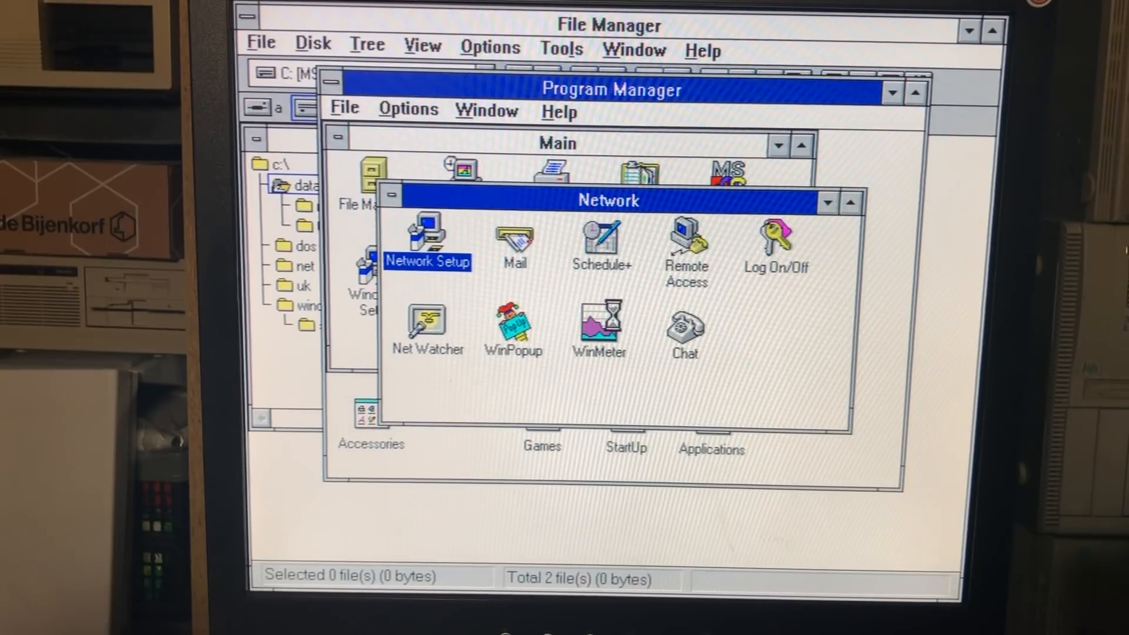
Remove the NE2000 Compatible adapter and its protocols from Network Setup's driver list
{"action": "double_click", "coordinate": [427, 236]}
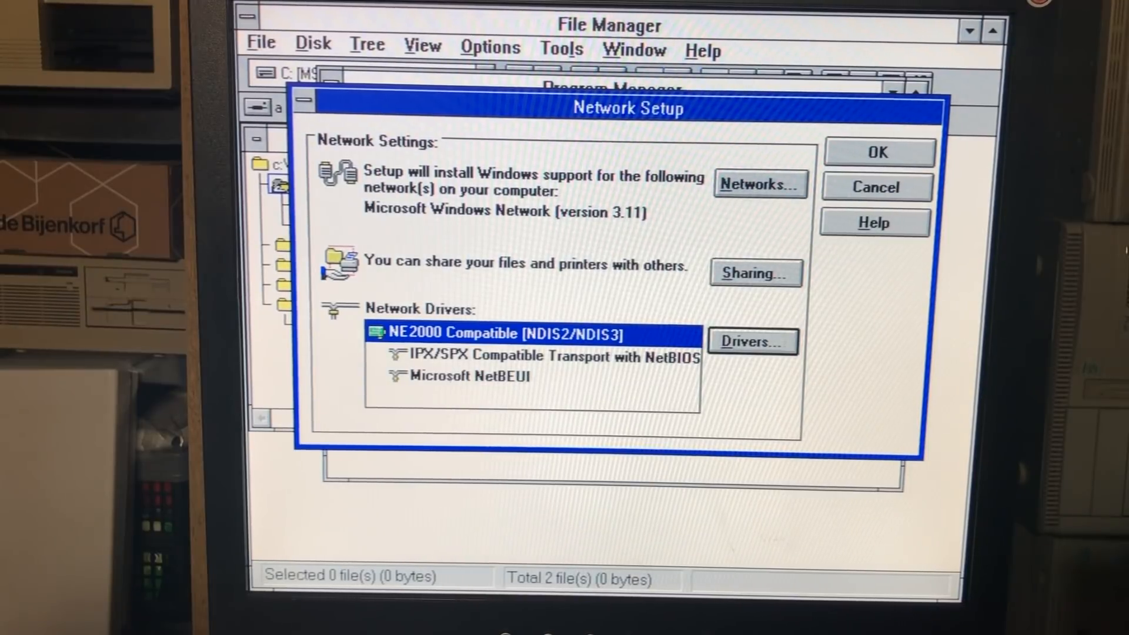
{"action": "left_click", "coordinate": [751, 342]}
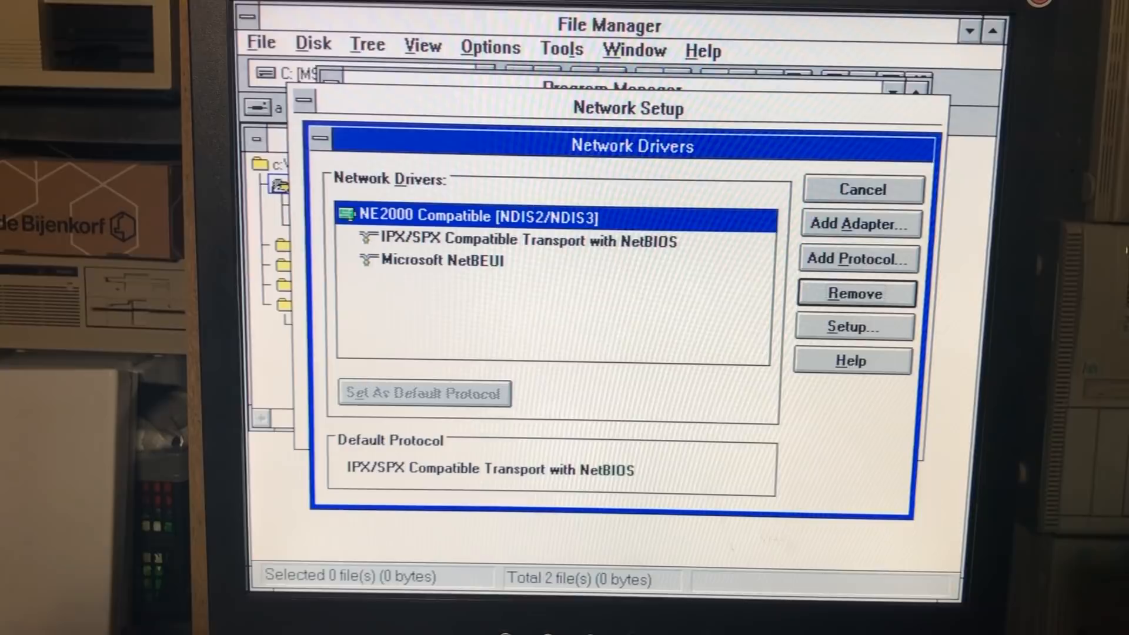
{"action": "left_click", "coordinate": [856, 293]}
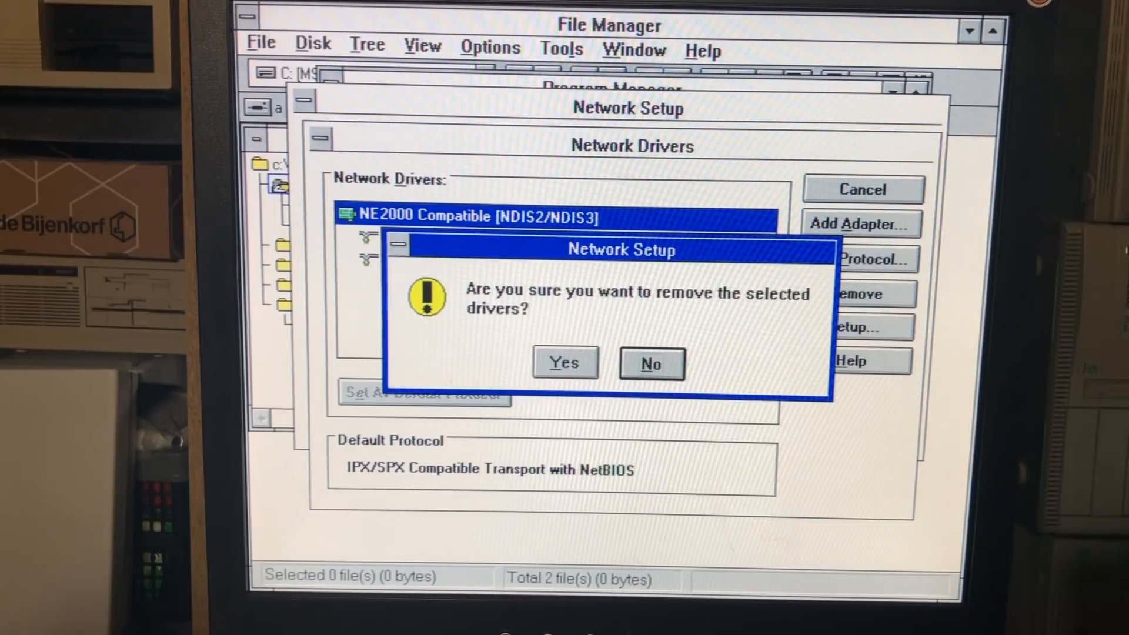
{"action": "left_click", "coordinate": [565, 362]}
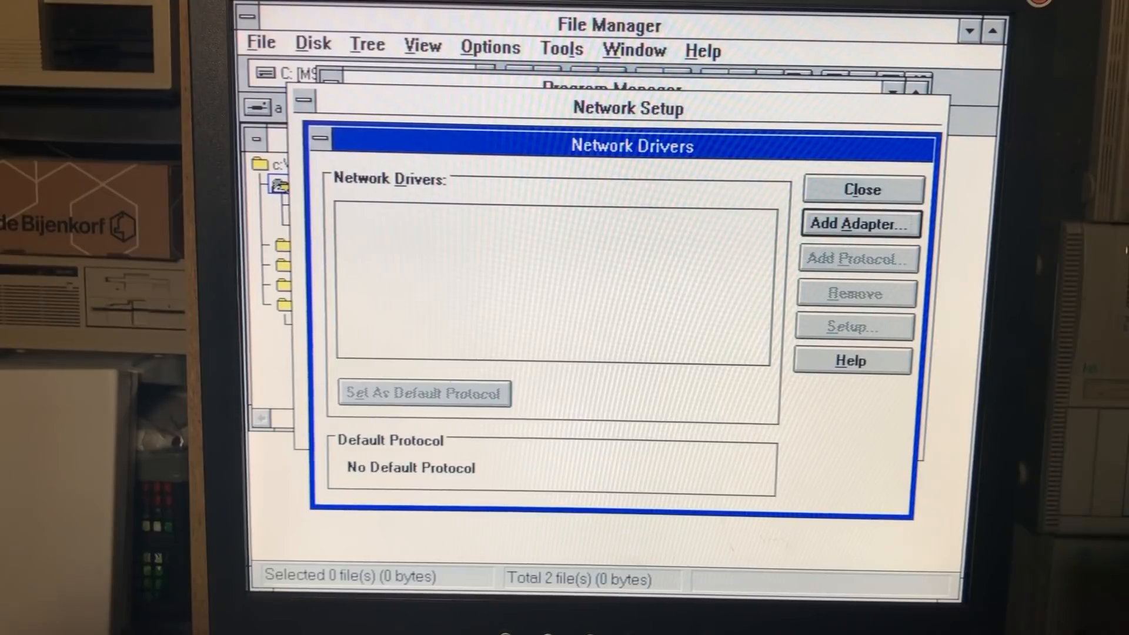
Install the unlisted adapter driver from C:\uk\ndis and replace the Protocol Manager files
{"action": "left_click", "coordinate": [859, 224]}
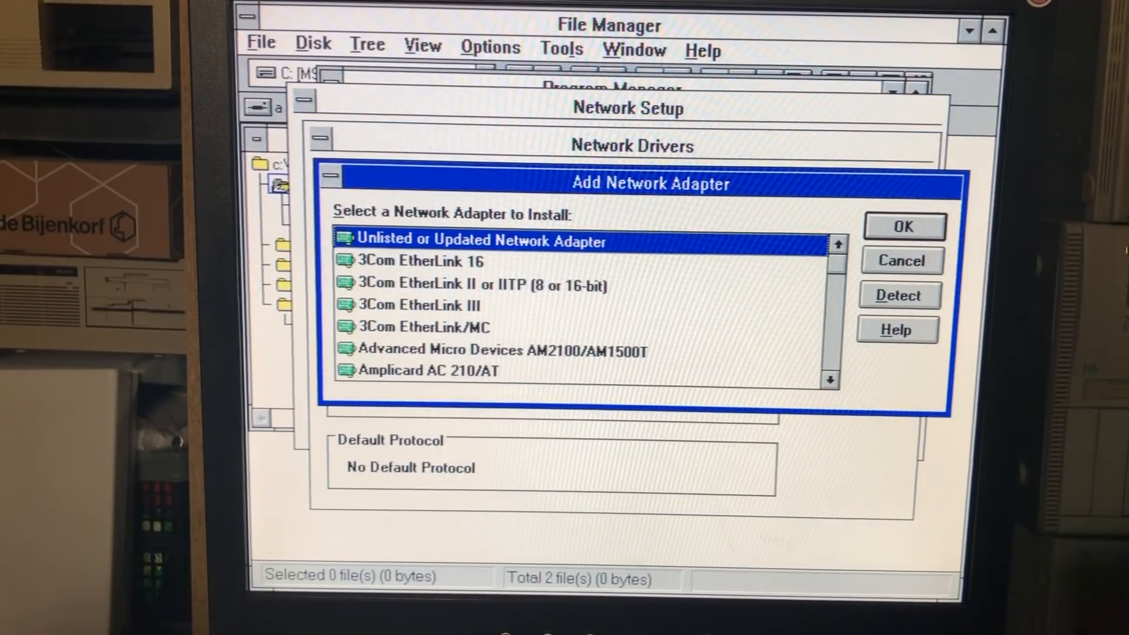
{"action": "left_click", "coordinate": [904, 226]}
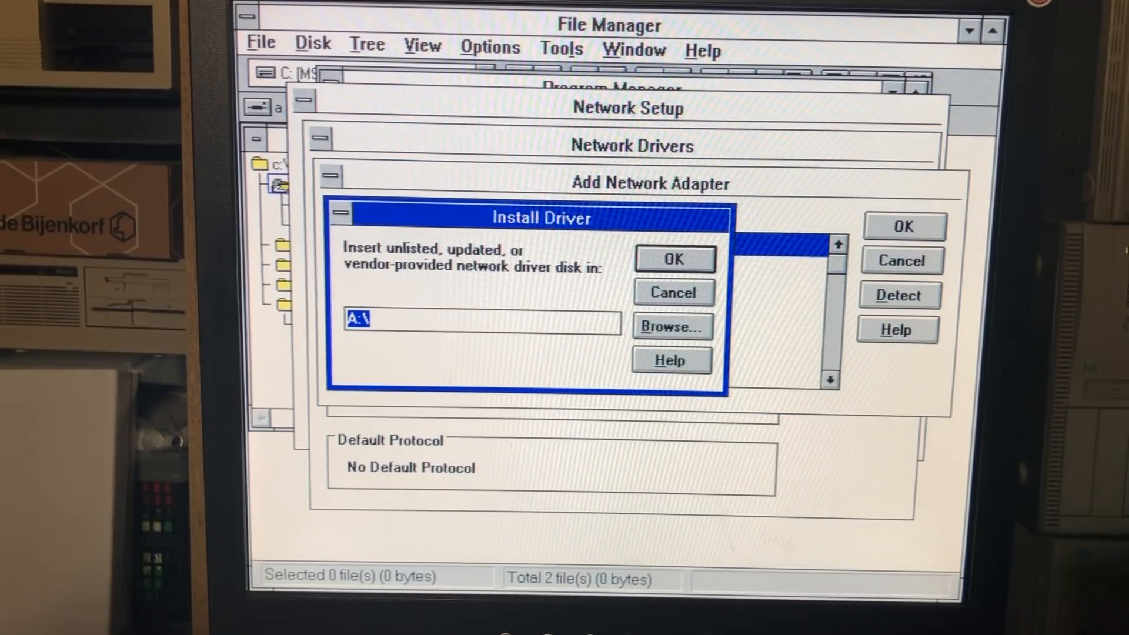
{"action": "type", "text": "c:\\"}
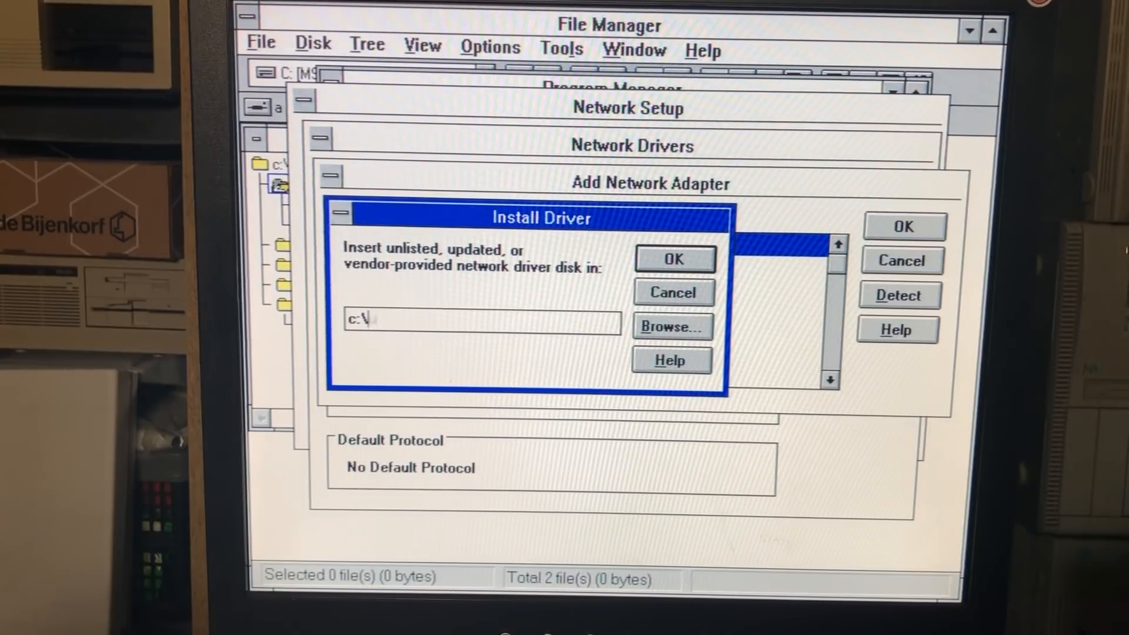
{"action": "type", "text": "uk\\"}
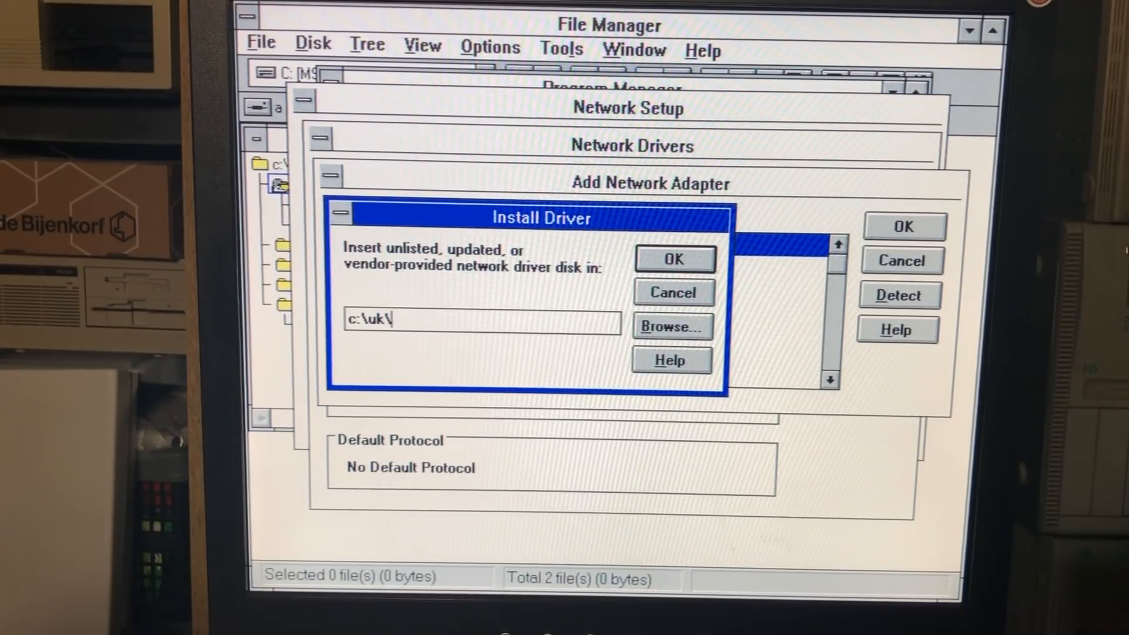
{"action": "type", "text": "ndis"}
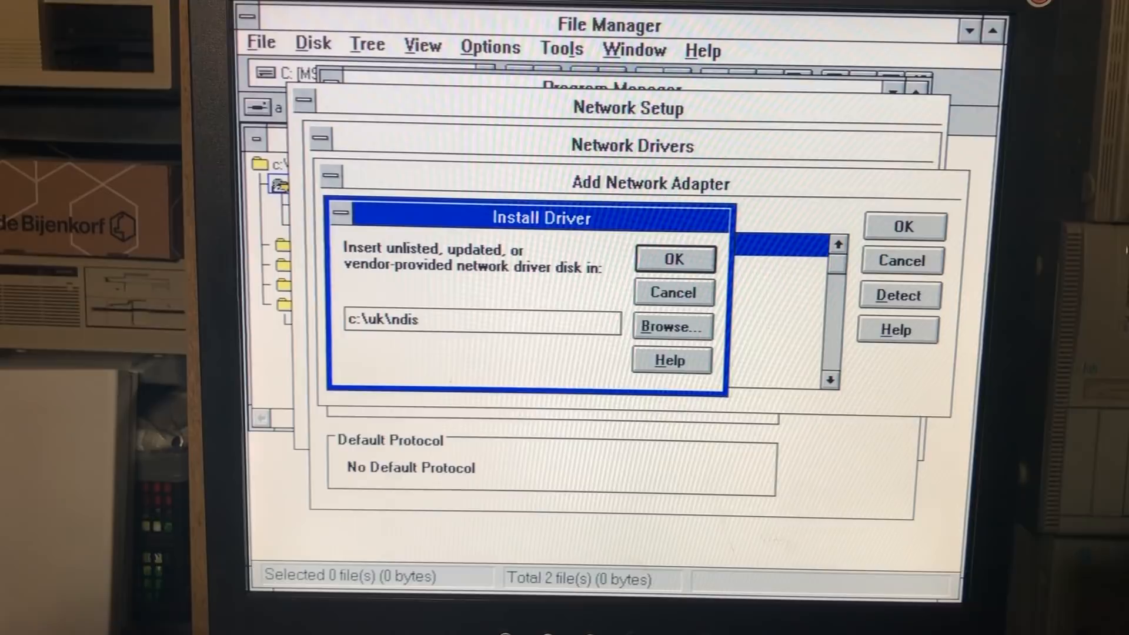
{"action": "left_click", "coordinate": [673, 259]}
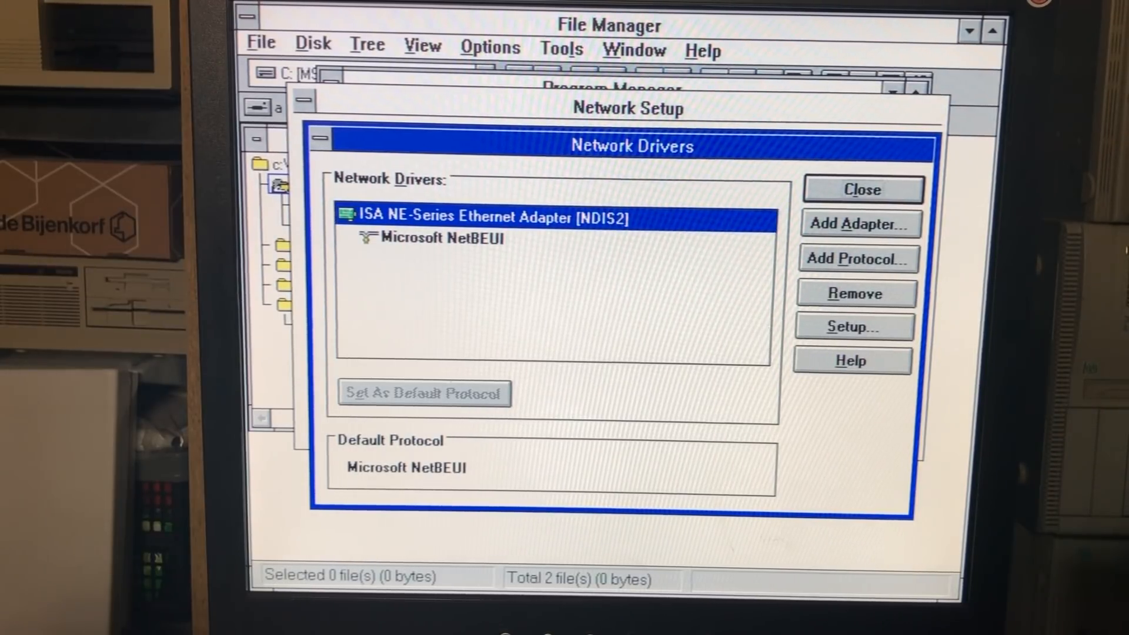
{"action": "left_click", "coordinate": [862, 189]}
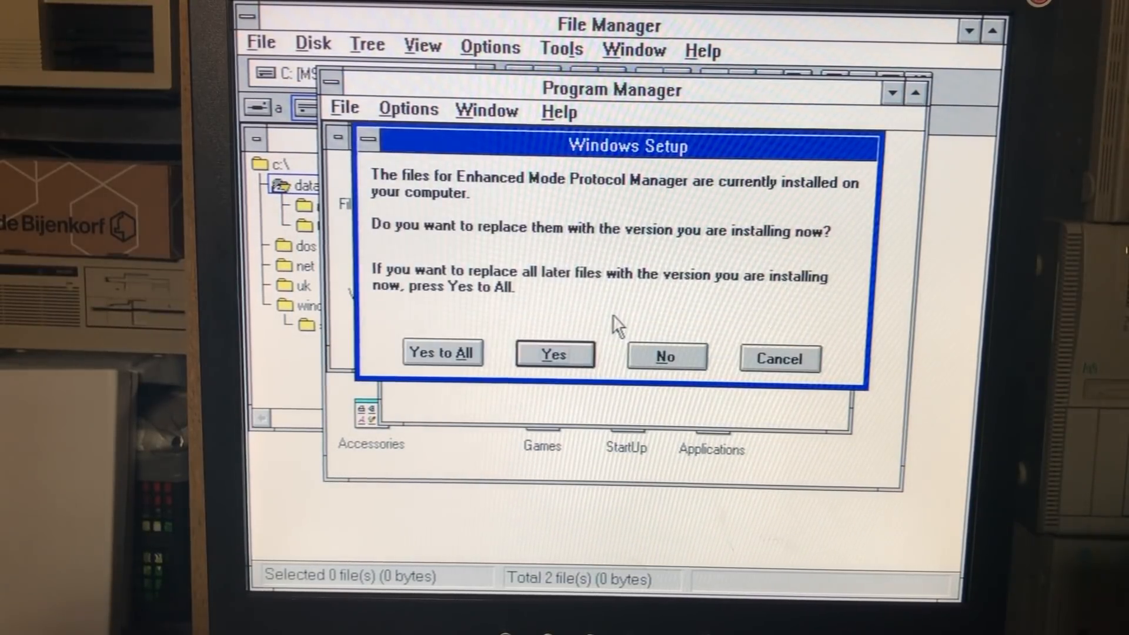
{"action": "left_click", "coordinate": [554, 353]}
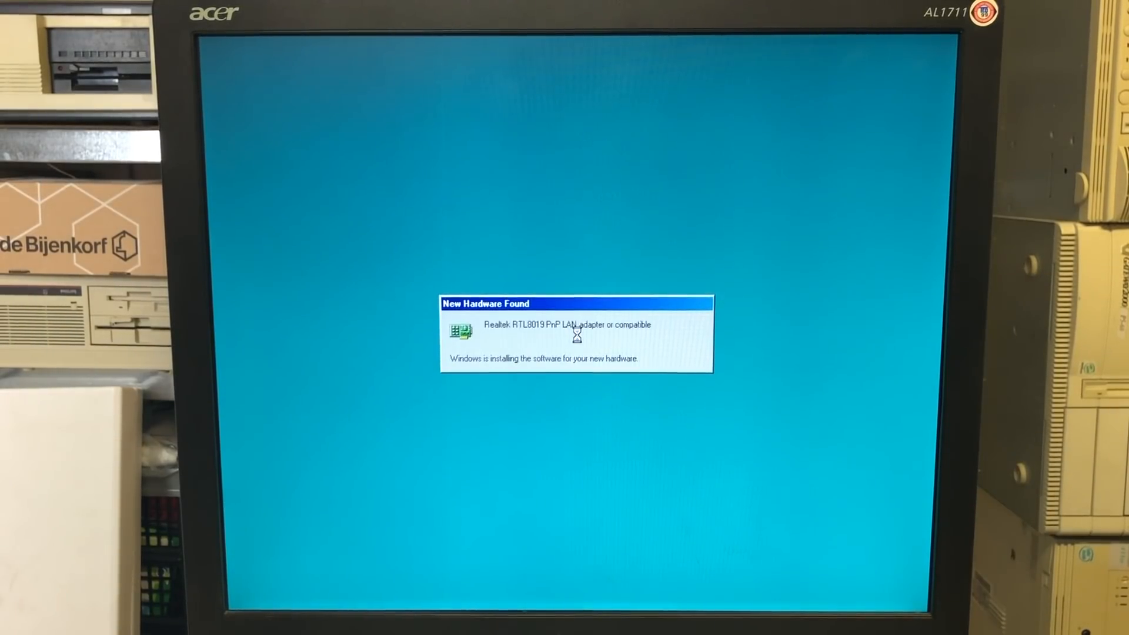
{"action": "mouse_move", "coordinate": [580, 340]}
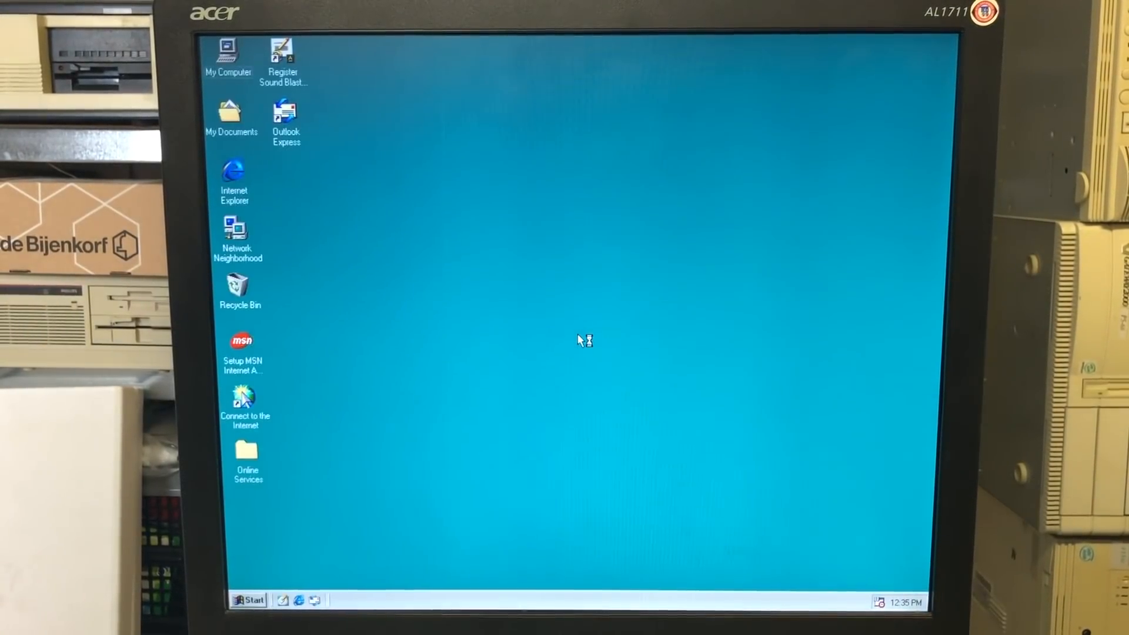
Remove the Realtek RTL8139 adapter from Windows 98 network components and apply the change
{"action": "left_click", "coordinate": [237, 237]}
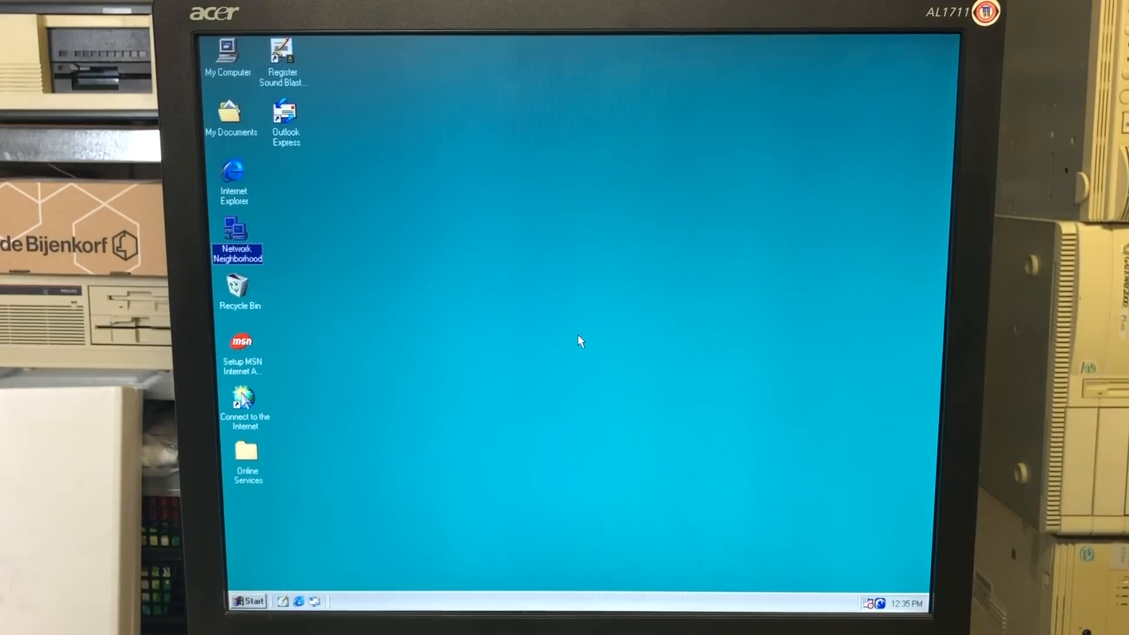
{"action": "double_click", "coordinate": [237, 238]}
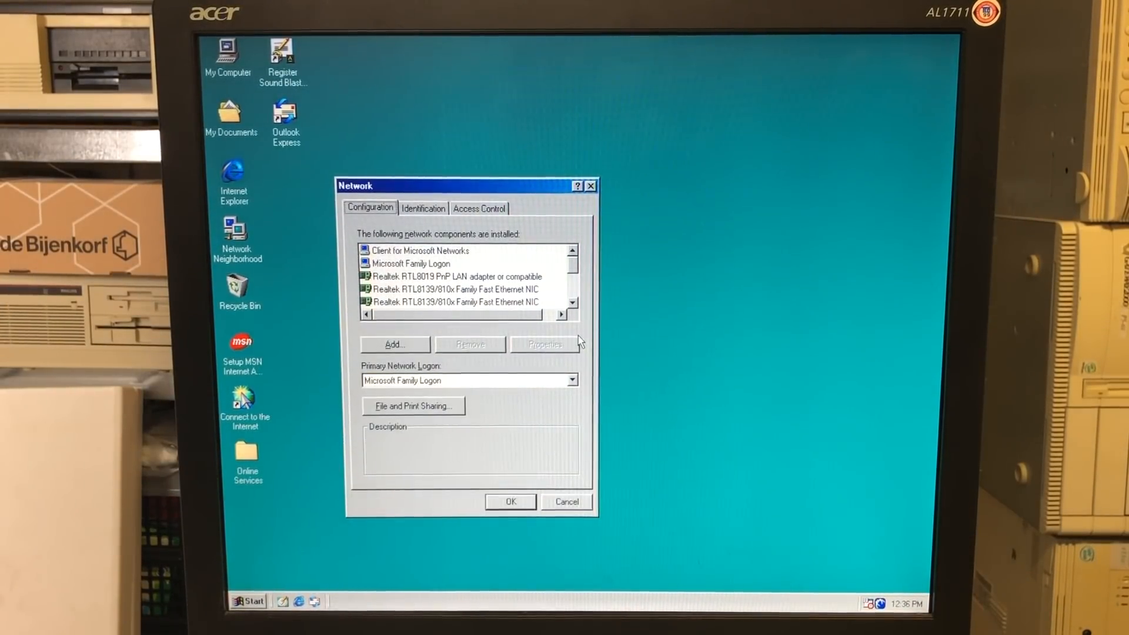
{"action": "left_click", "coordinate": [455, 276]}
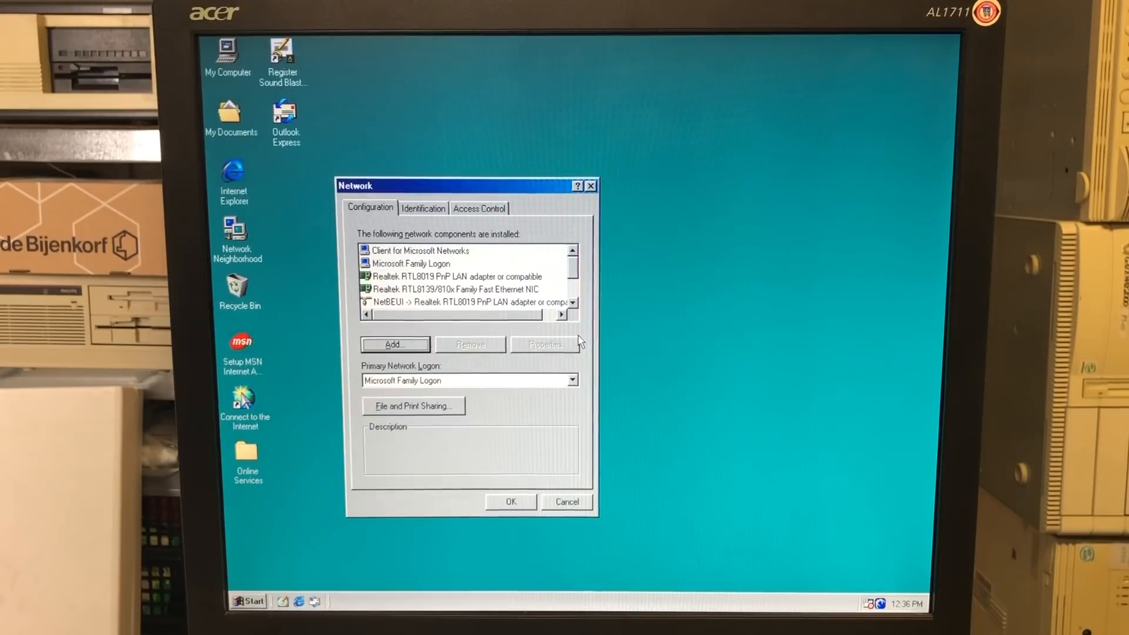
{"action": "left_click", "coordinate": [454, 289]}
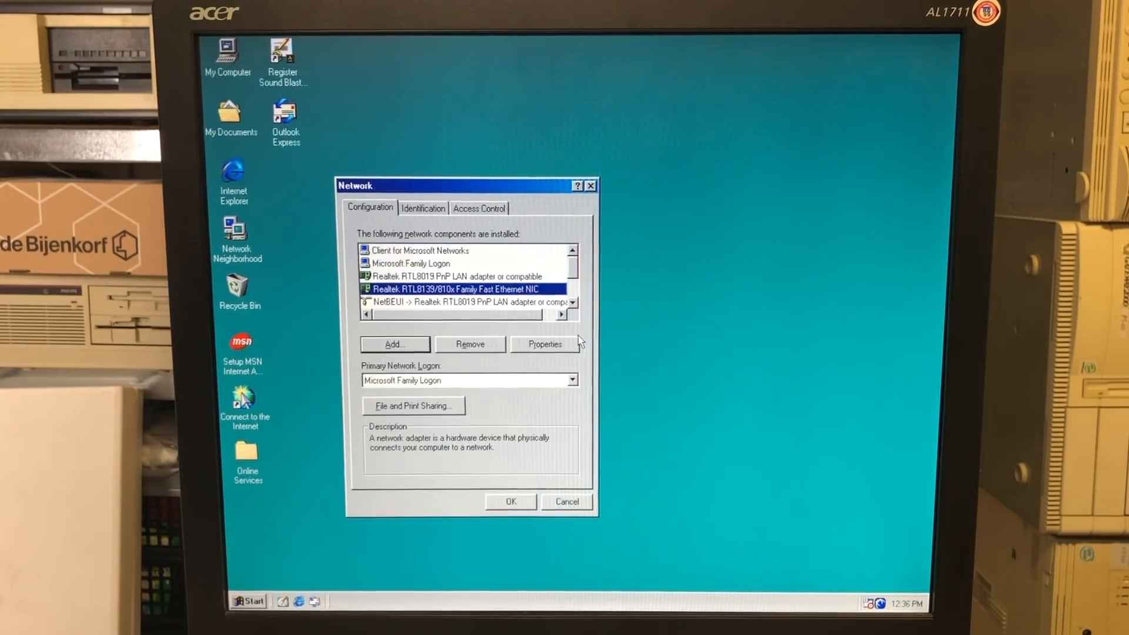
{"action": "left_click", "coordinate": [468, 344]}
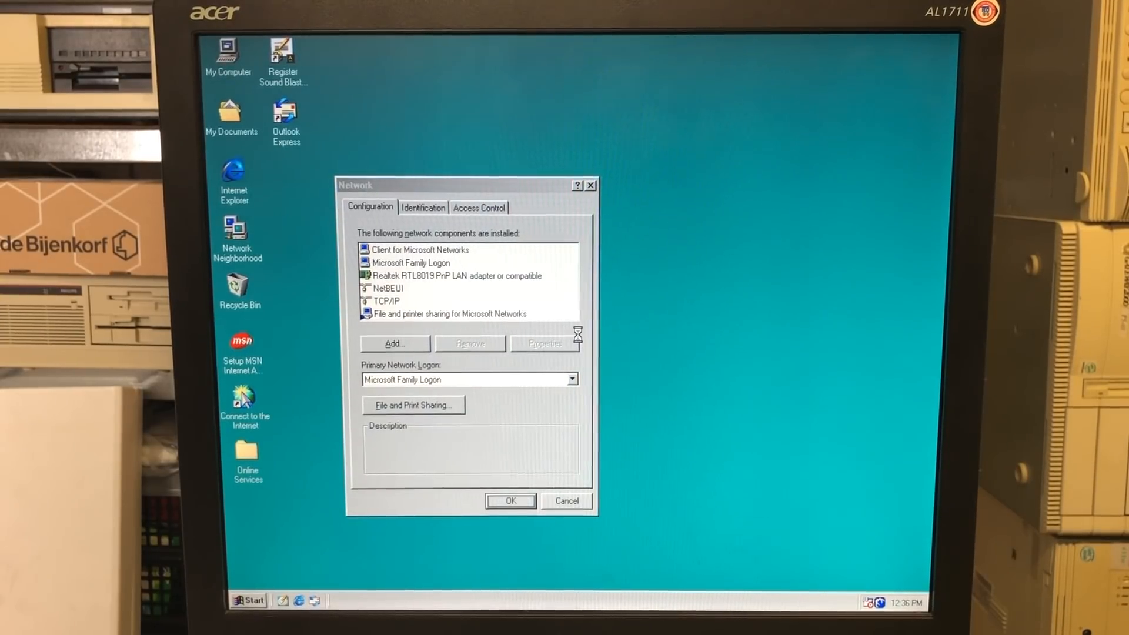
{"action": "left_click", "coordinate": [511, 500]}
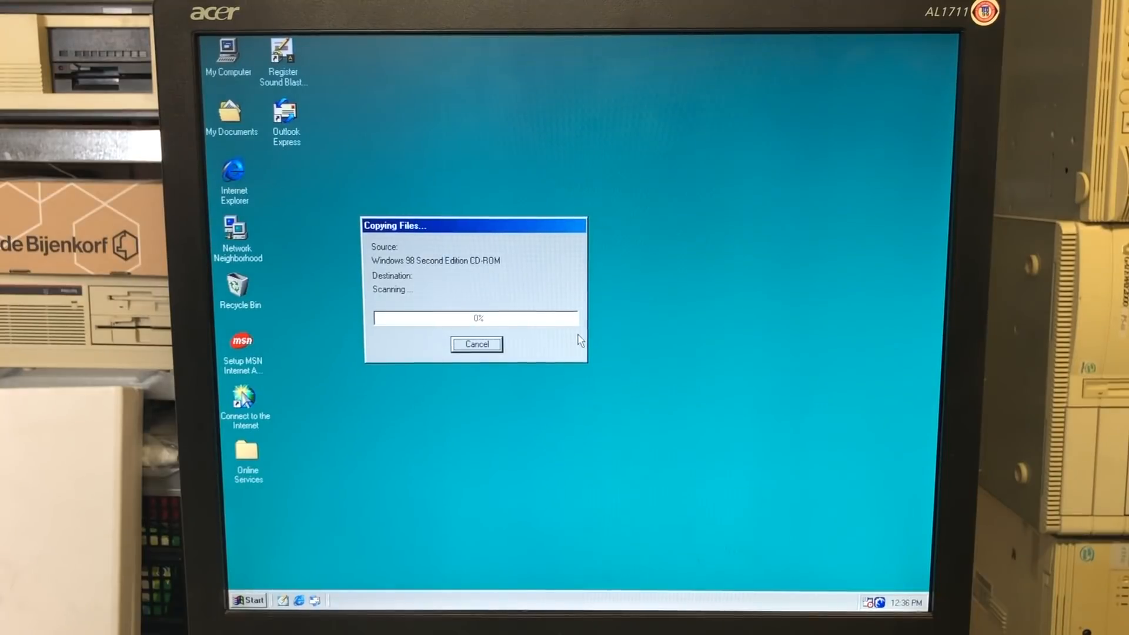
{"action": "left_click", "coordinate": [475, 343]}
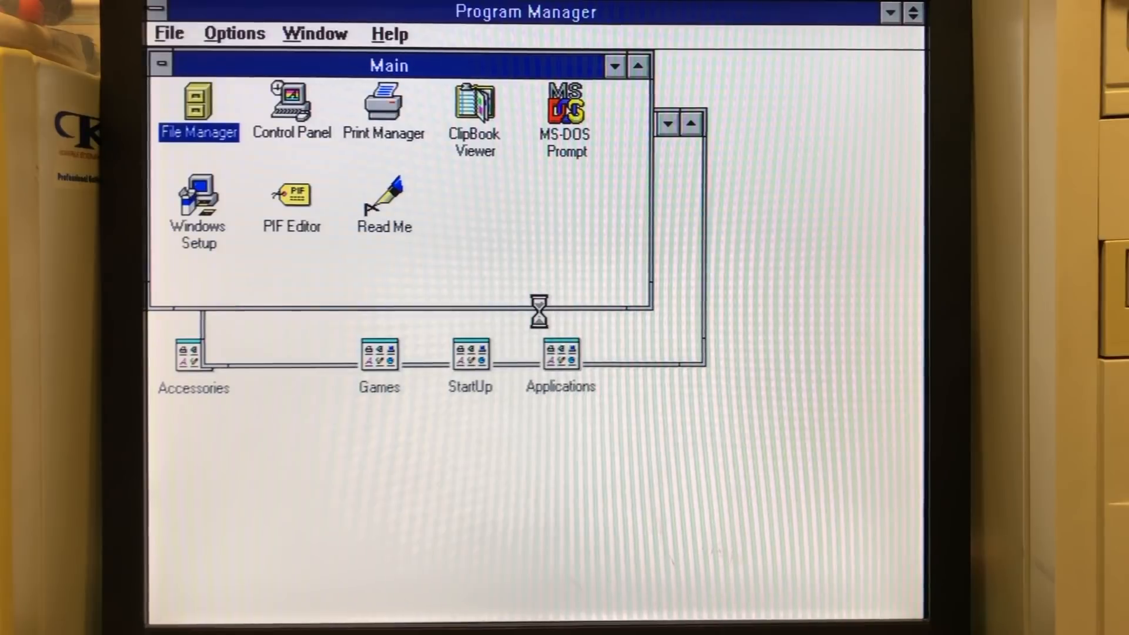
Share C:\DATA in File Manager with full access and comment 'Data drive on the 486'
{"action": "double_click", "coordinate": [198, 108]}
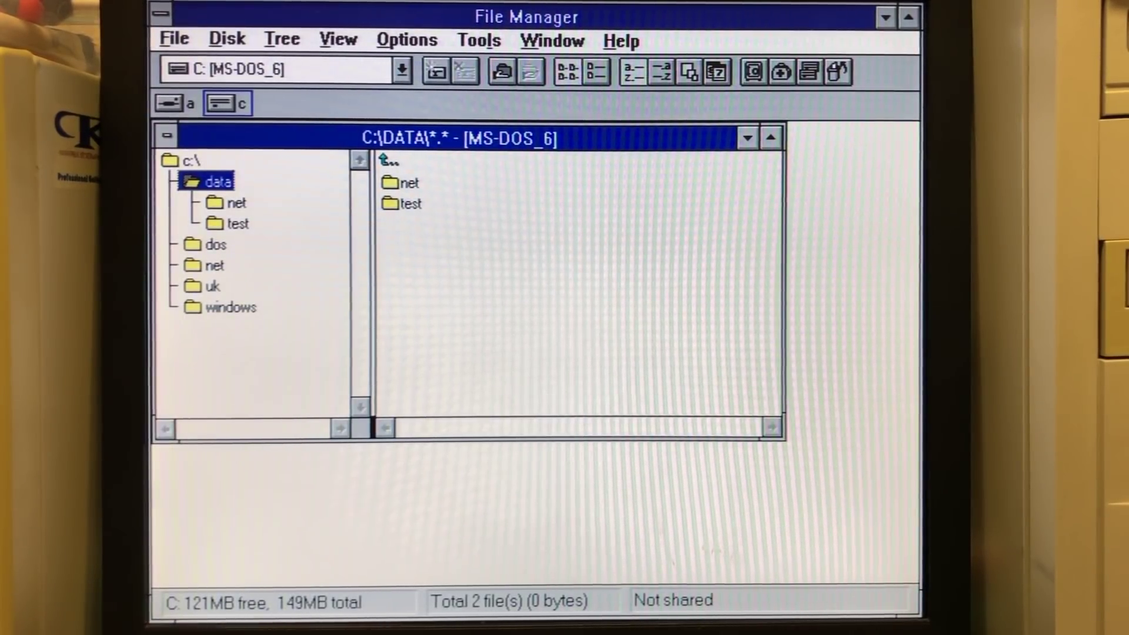
{"action": "left_click", "coordinate": [226, 39]}
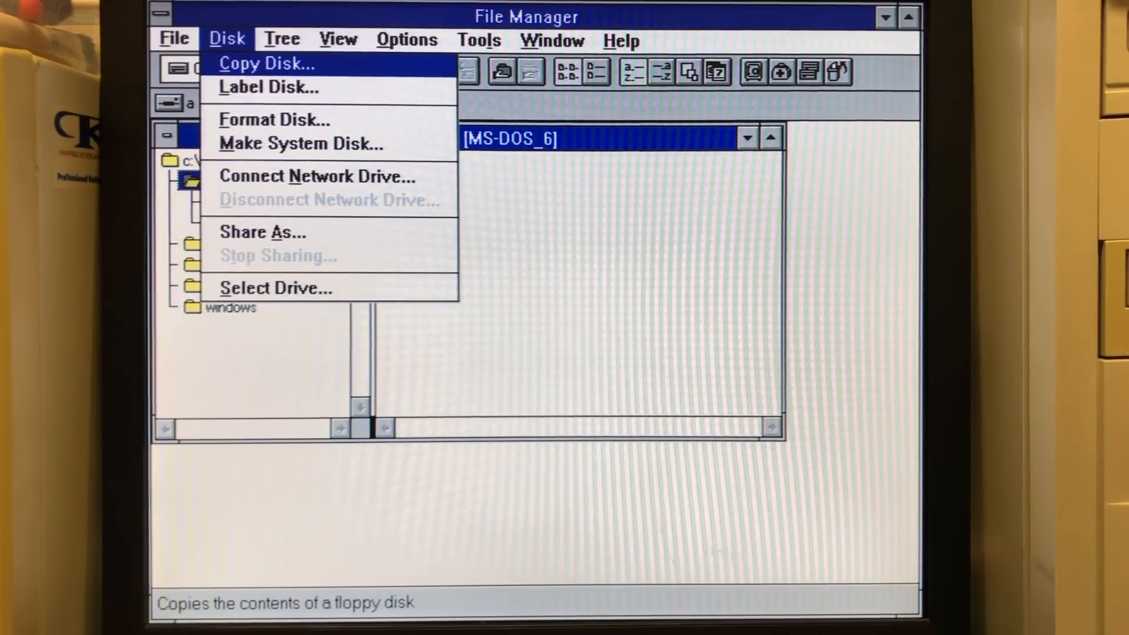
{"action": "mouse_move", "coordinate": [263, 231]}
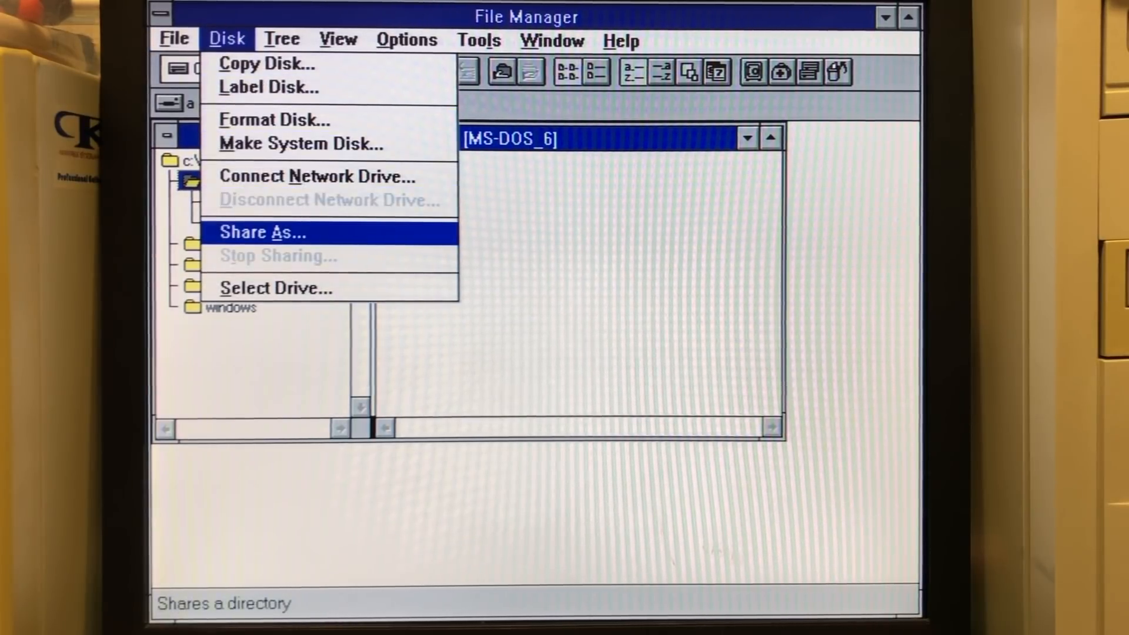
{"action": "left_click", "coordinate": [261, 232]}
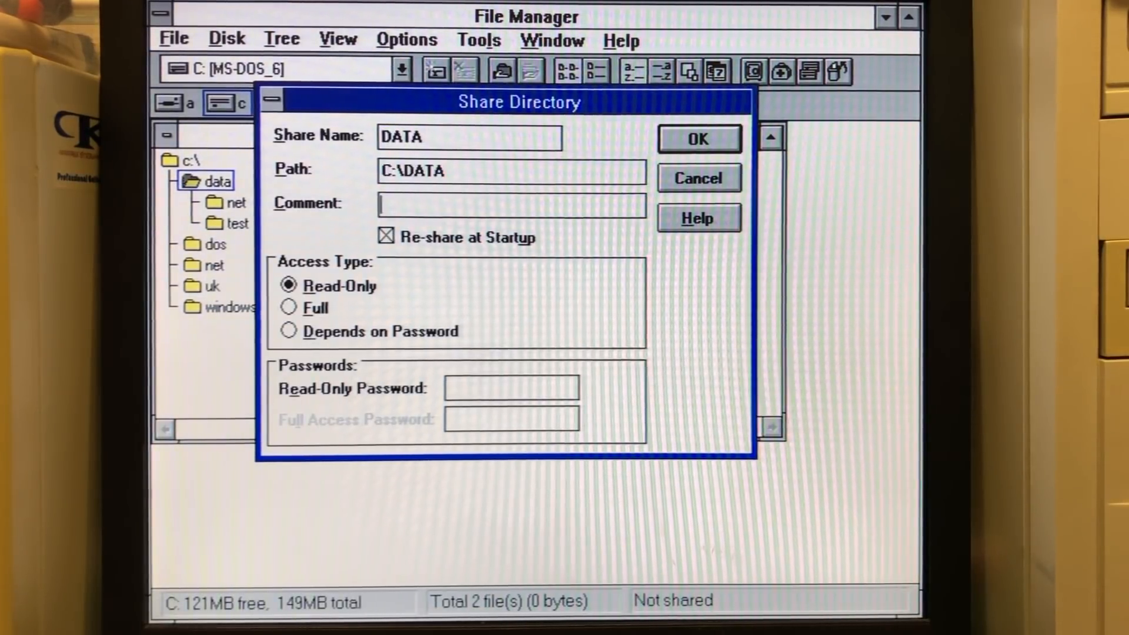
{"action": "type", "text": "Data drive on the 486"}
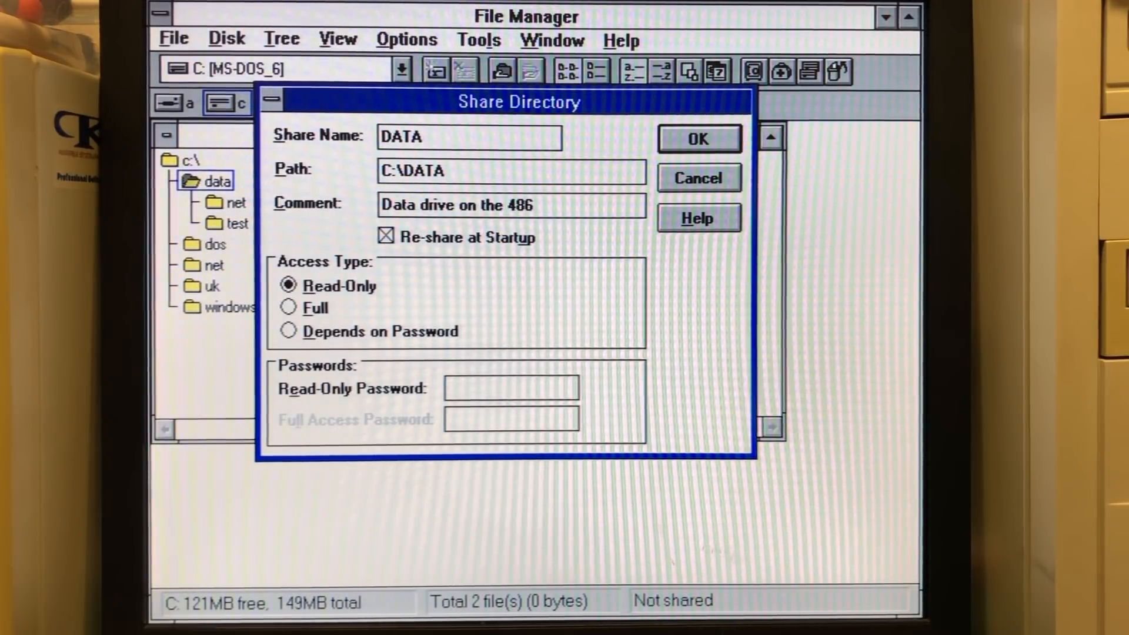
{"action": "left_click", "coordinate": [289, 308]}
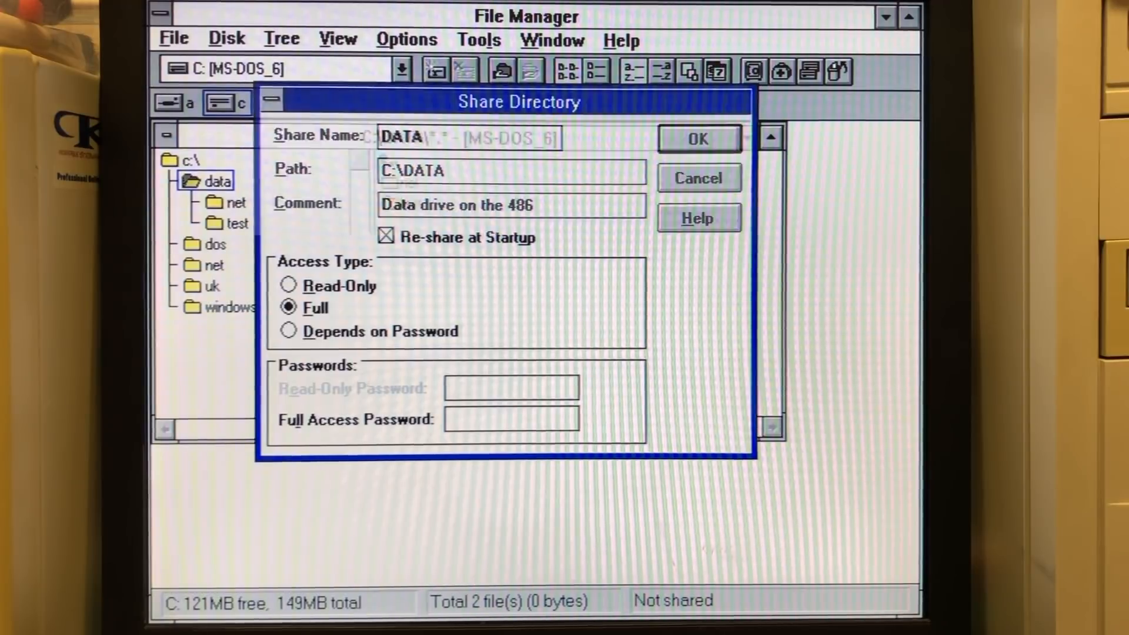
{"action": "left_click", "coordinate": [696, 138]}
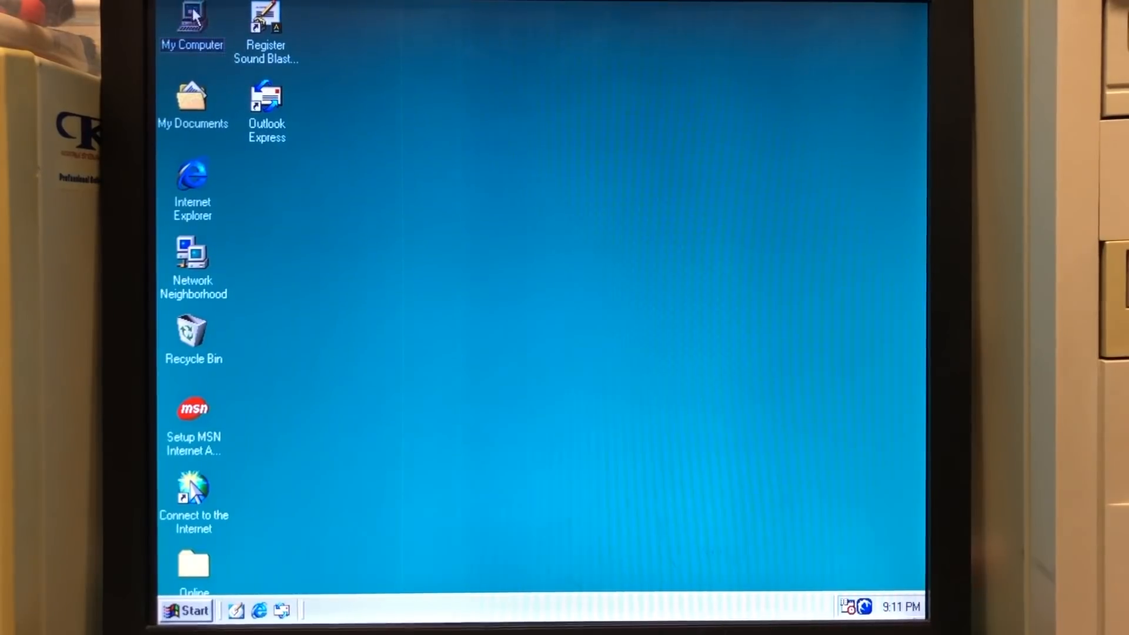
Share C:\DATA with full access and comment 'Data-disk on Celeron', then adjust view options
{"action": "double_click", "coordinate": [192, 26]}
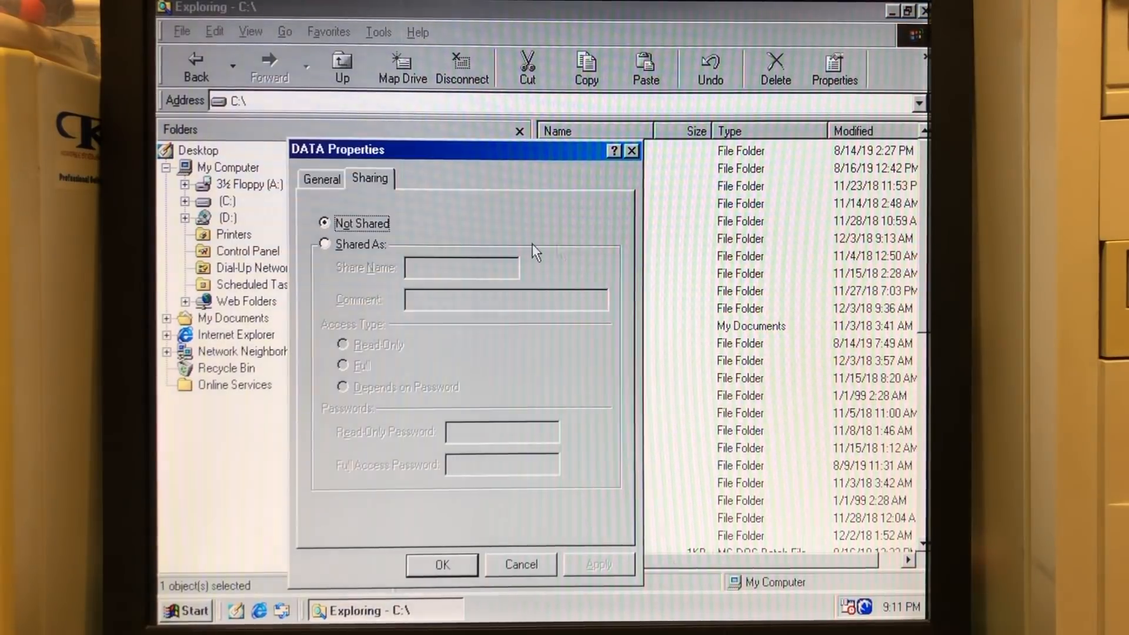
{"action": "left_click", "coordinate": [324, 244]}
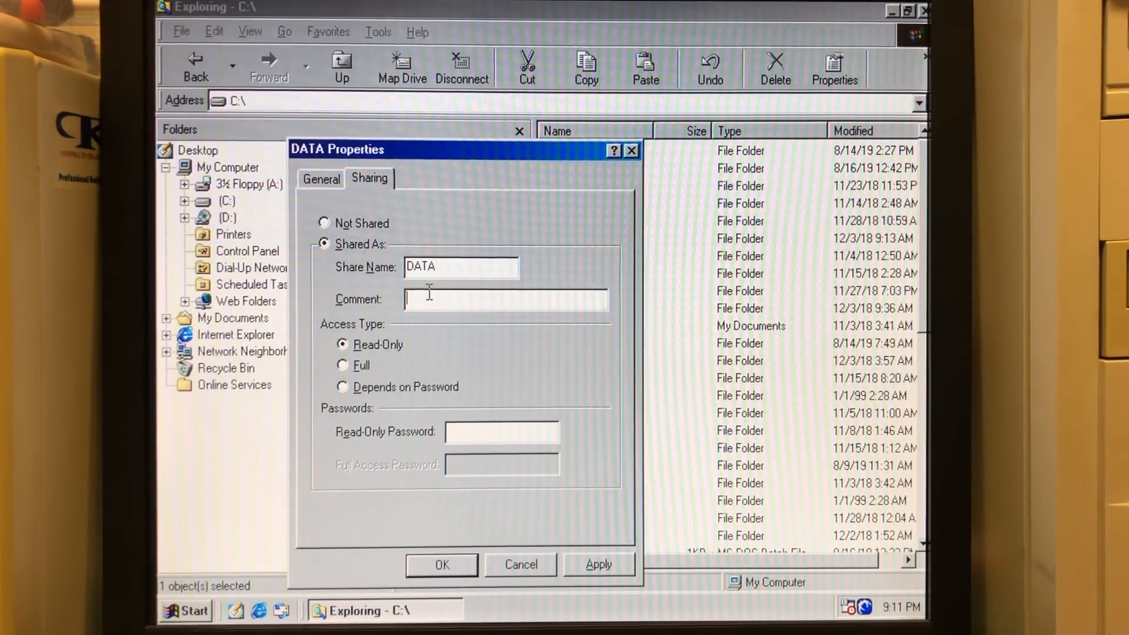
{"action": "type", "text": "Data-disk on Celeron"}
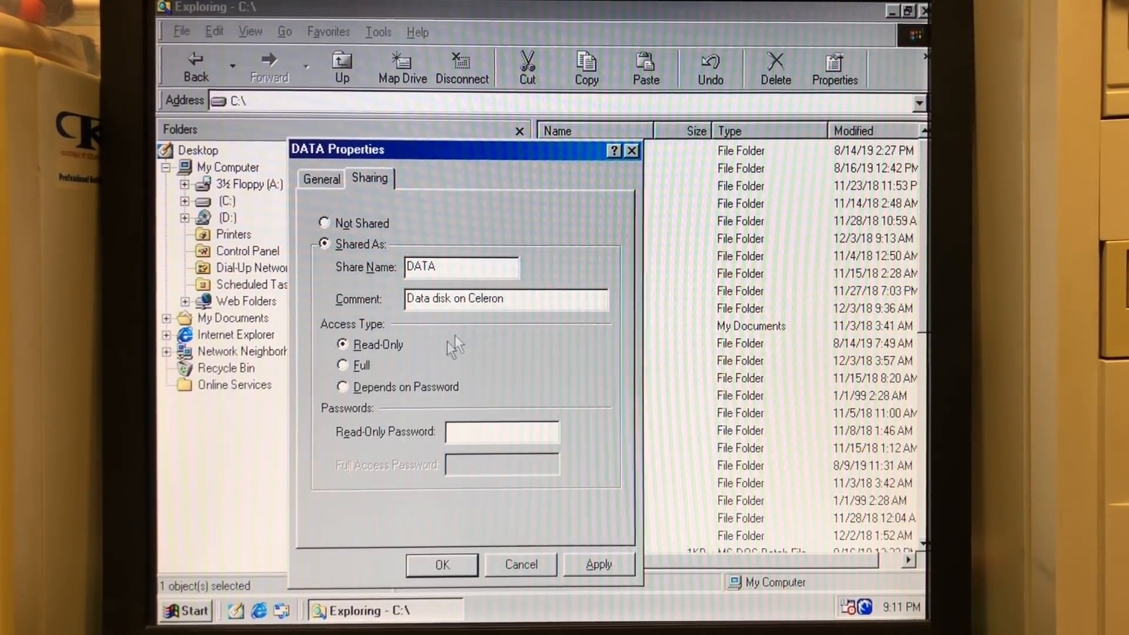
{"action": "left_click", "coordinate": [343, 366]}
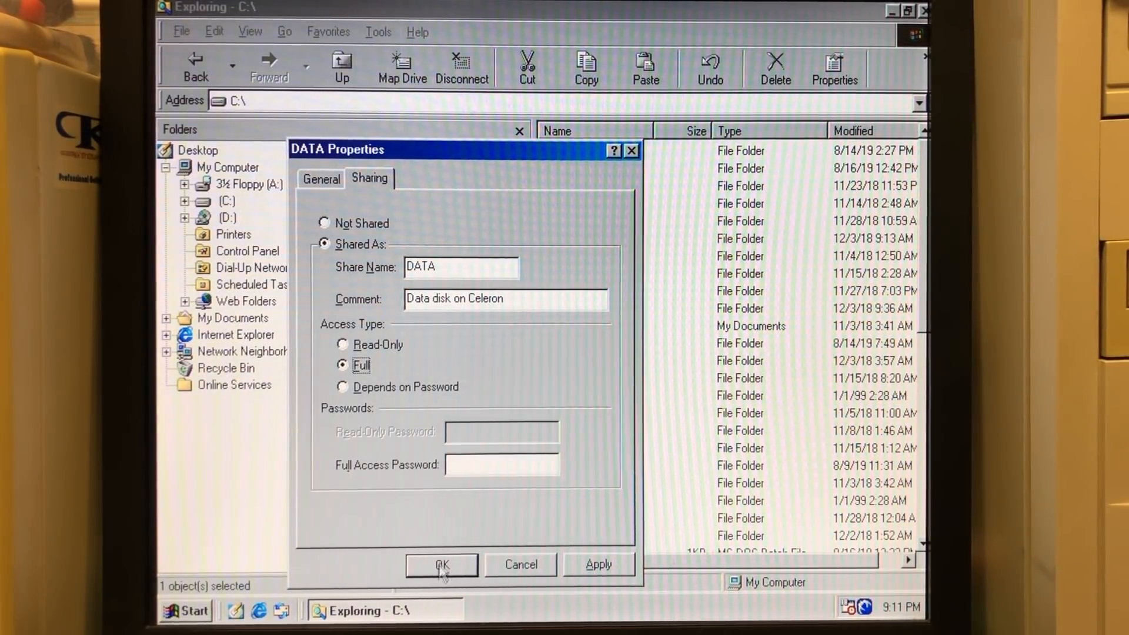
{"action": "left_click", "coordinate": [442, 564]}
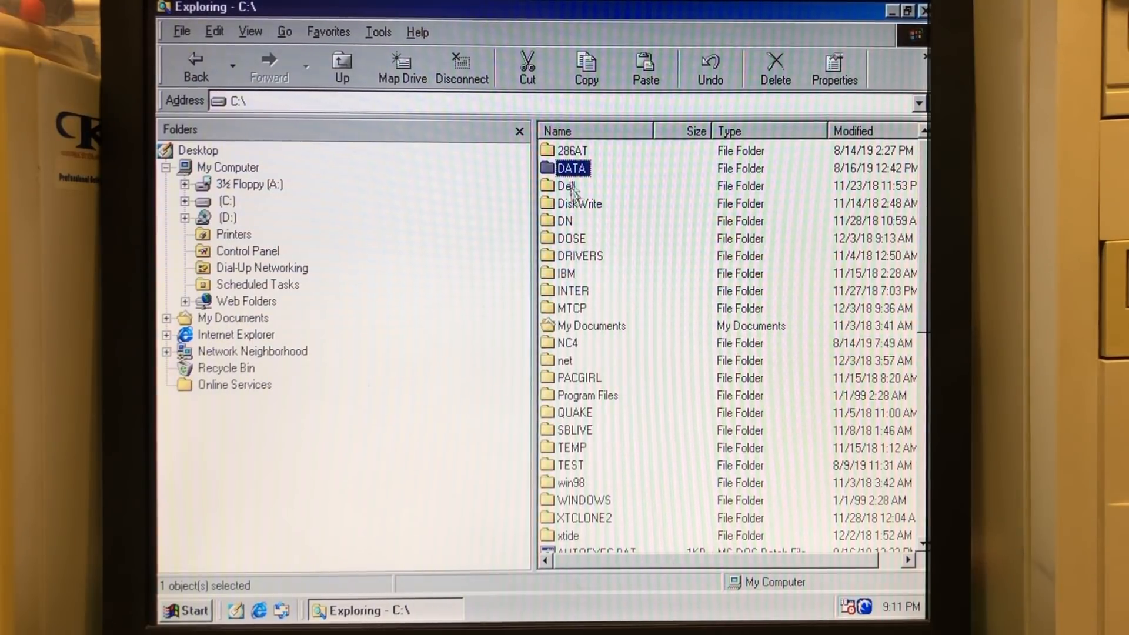
{"action": "mouse_move", "coordinate": [453, 153]}
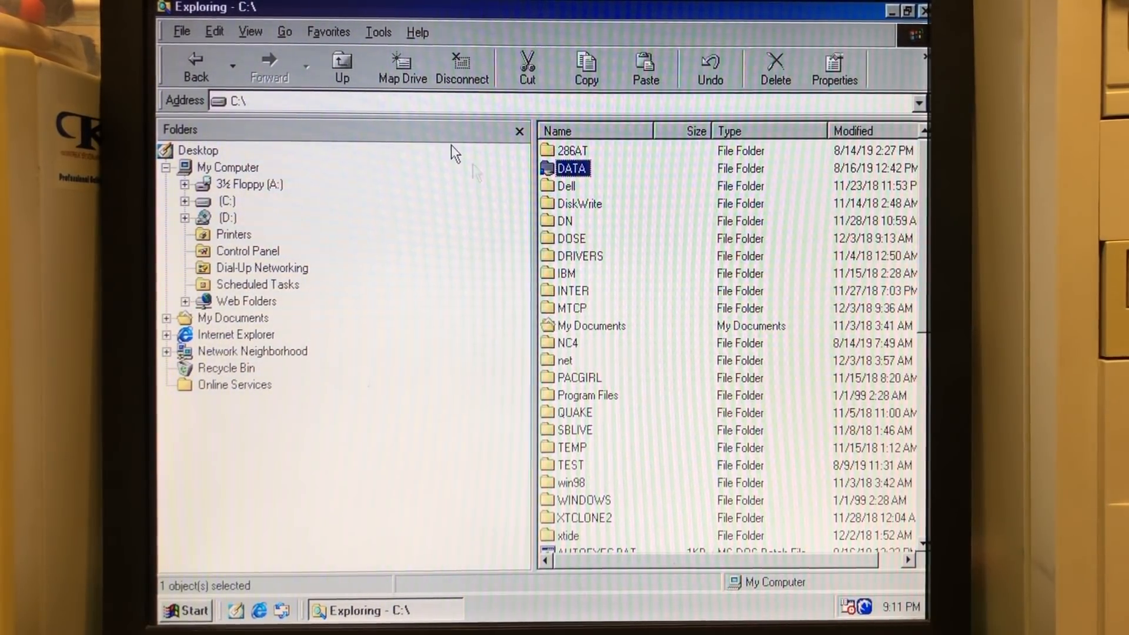
{"action": "left_click", "coordinate": [250, 31]}
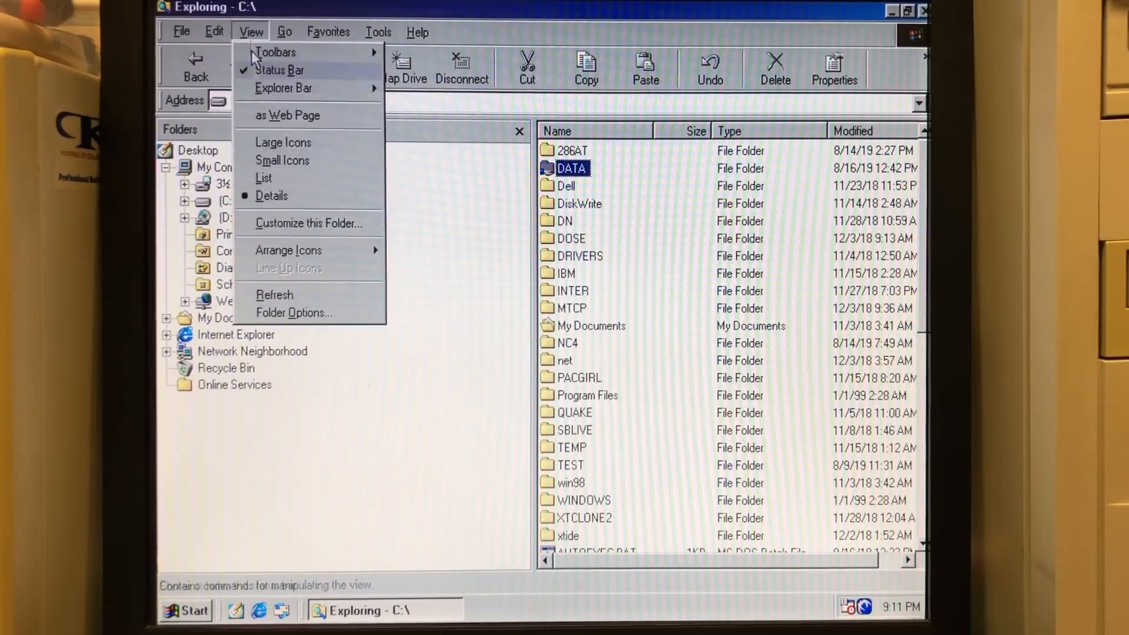
{"action": "left_click", "coordinate": [283, 142]}
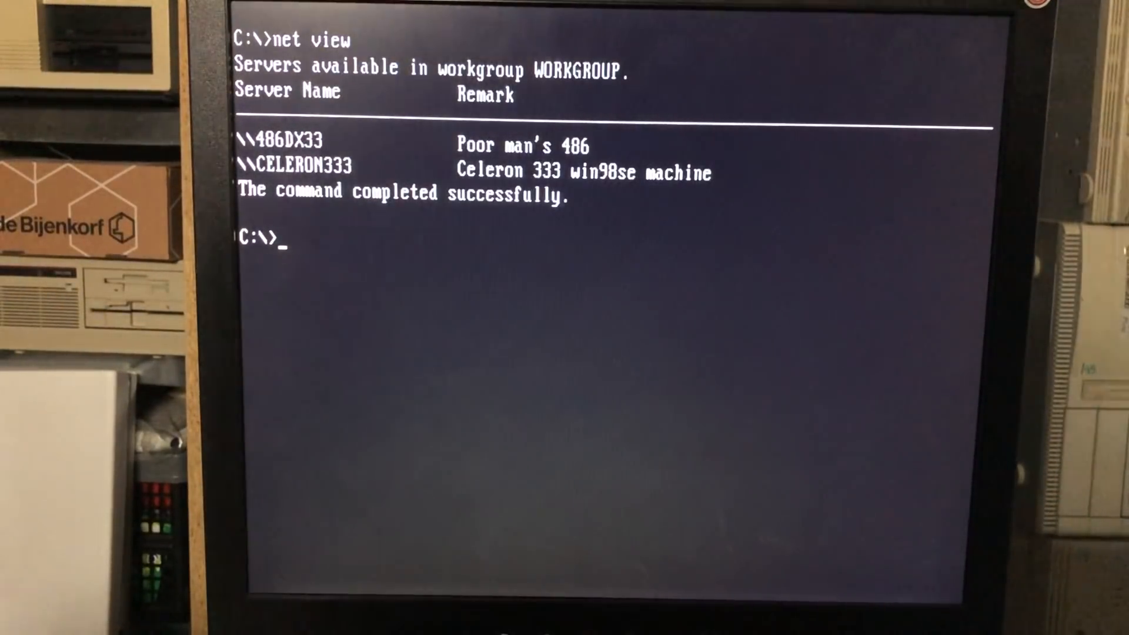
Map drive E: to \\CELERON333\DATA with net use
{"action": "type", "text": "net use e:"}
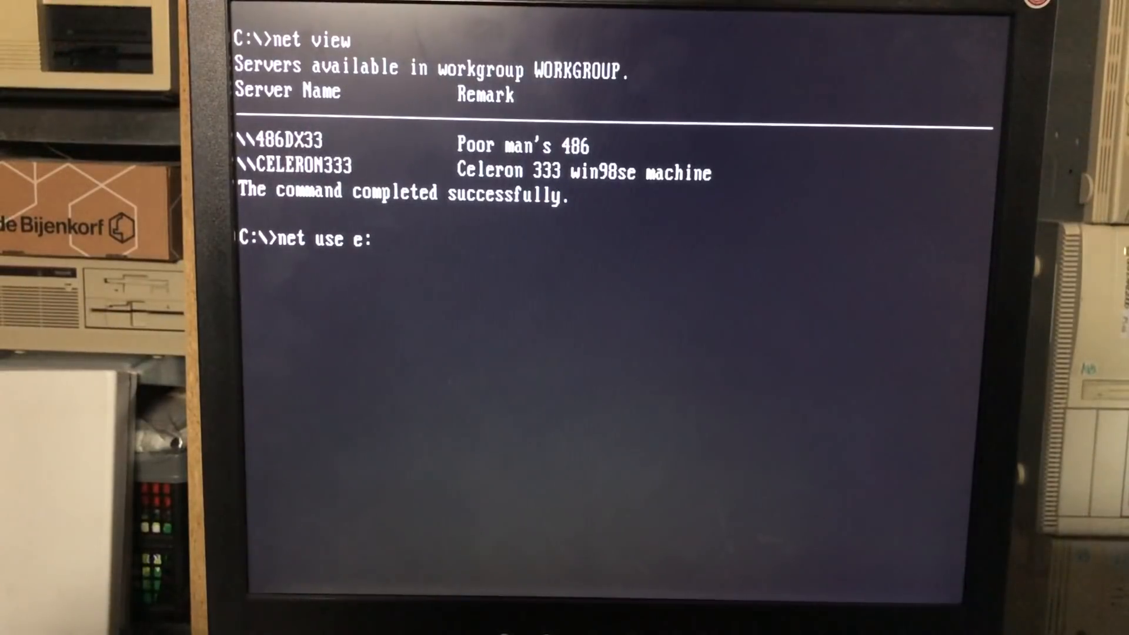
{"action": "type", "text": "\\\\CELERON"}
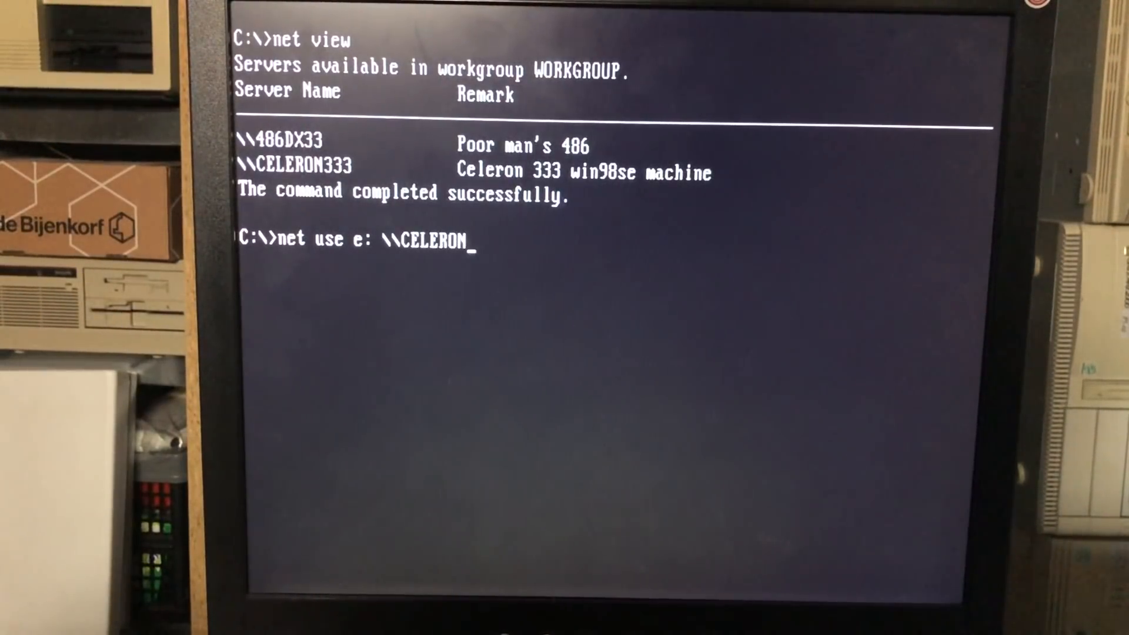
{"action": "type", "text": "333"}
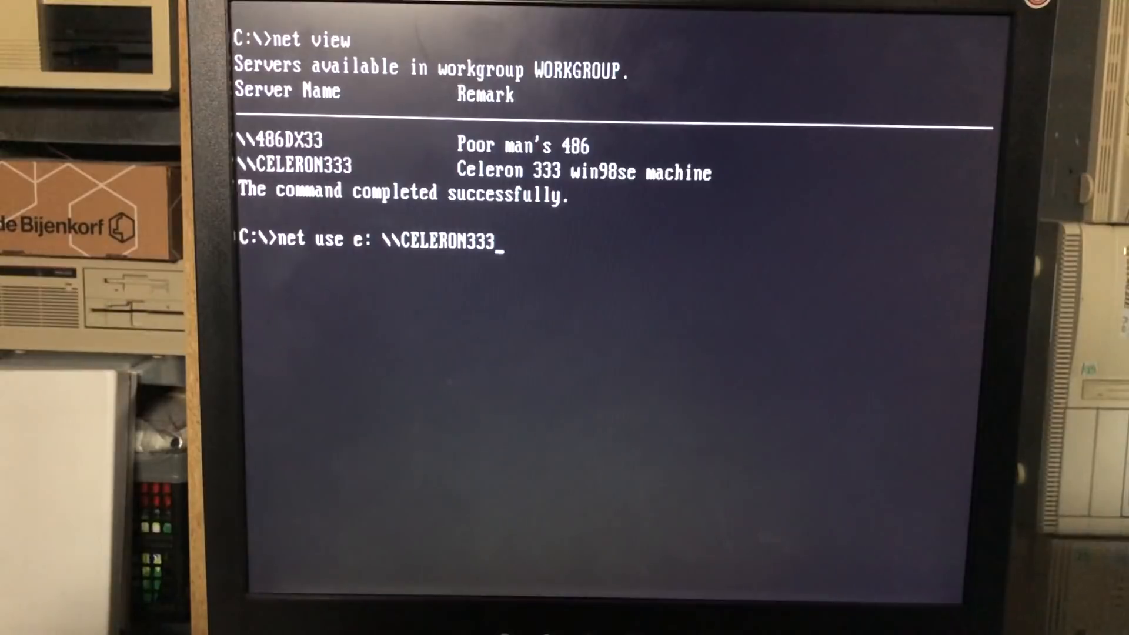
{"action": "type", "text": "\\DATA"}
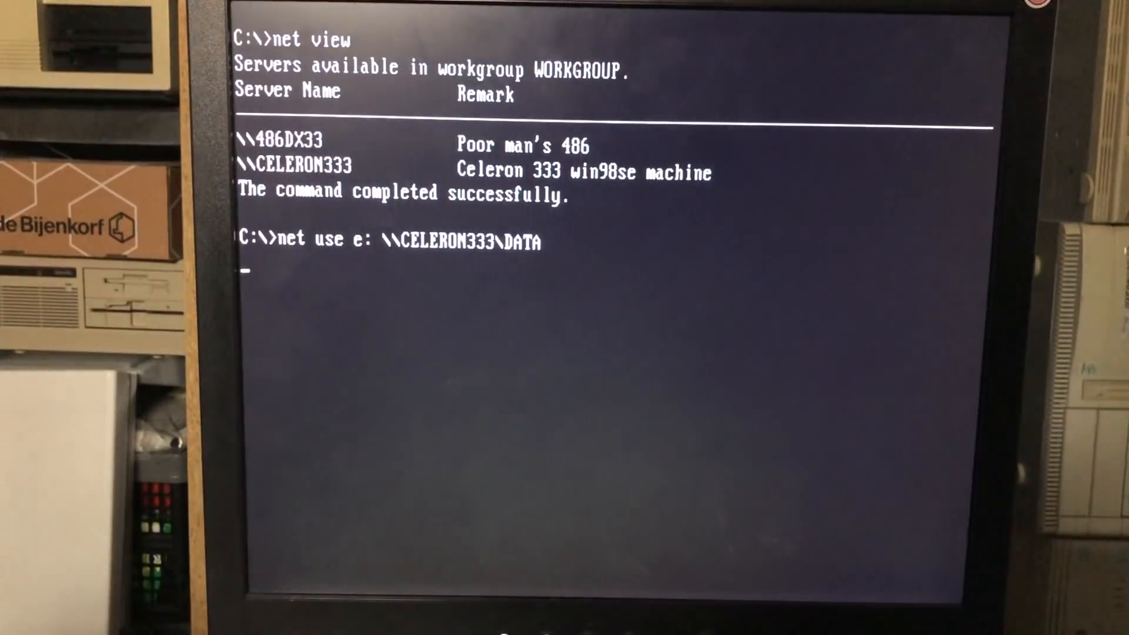
{"action": "key", "text": "Return"}
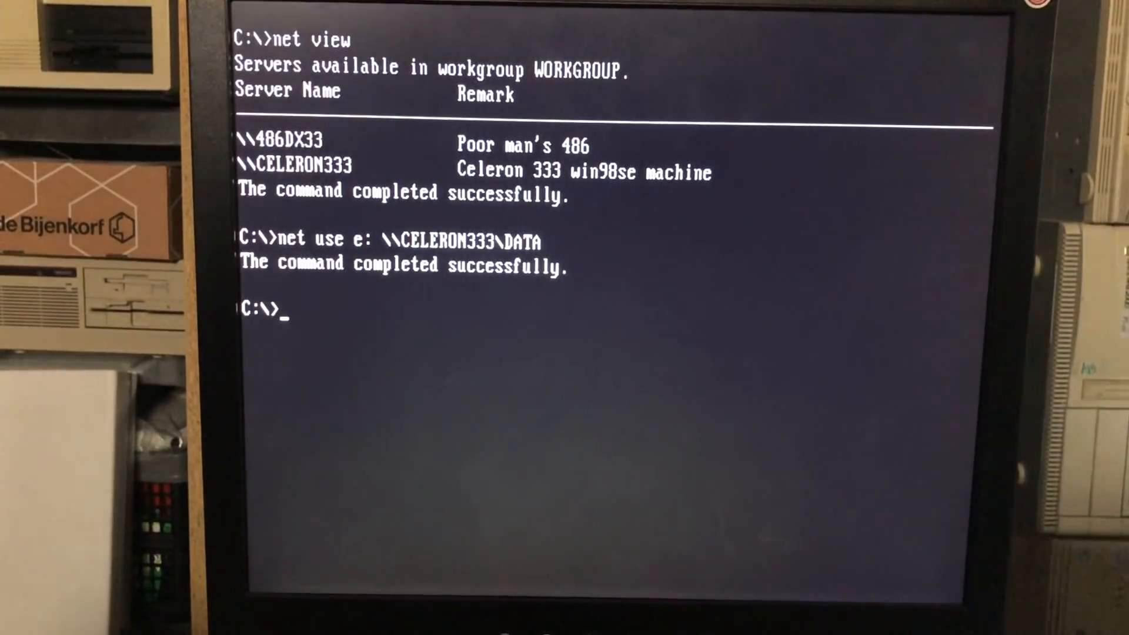
Switch to E: and change into the 286 games folder, then into lemmings
{"action": "type", "text": "e:"}
{"action": "type", "text": "dir"}
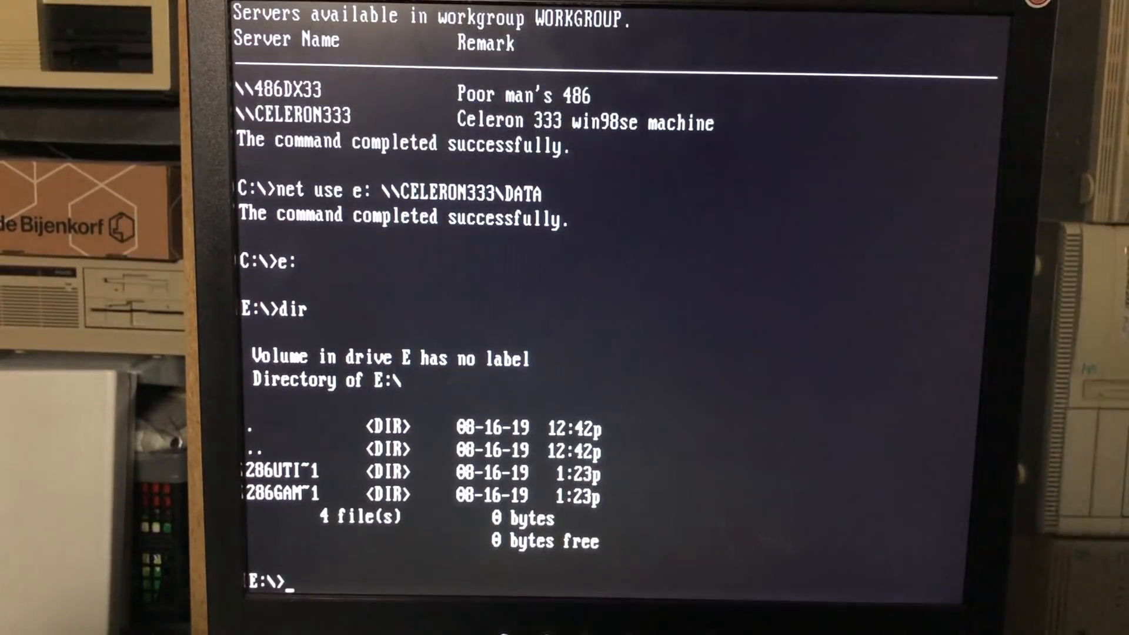
{"action": "type", "text": "cd 28"}
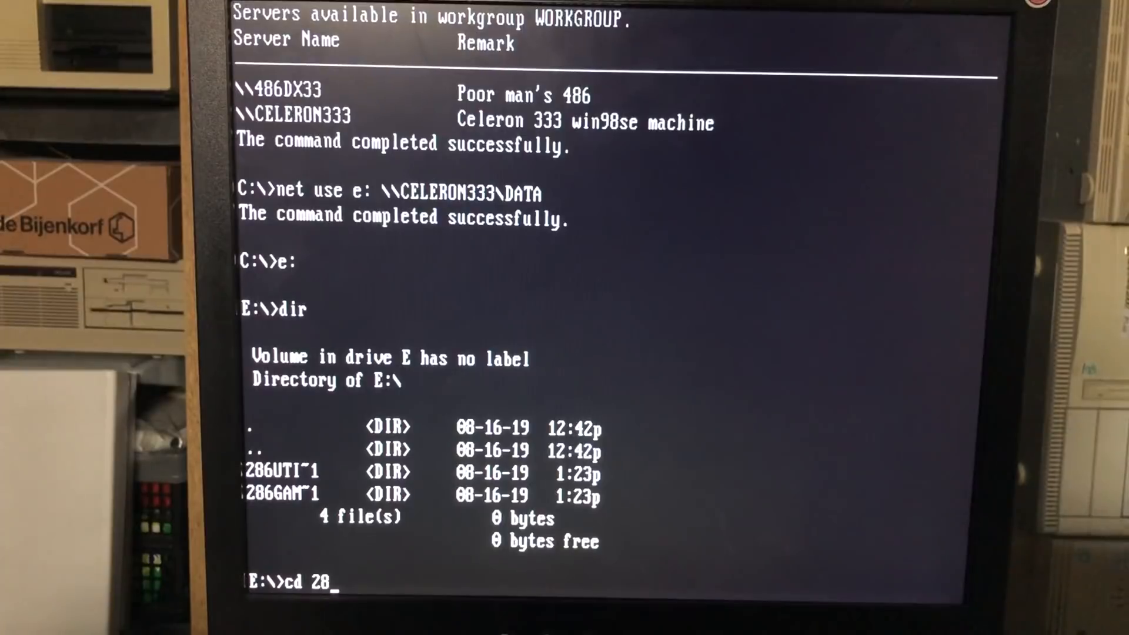
{"action": "type", "text": "6ga"}
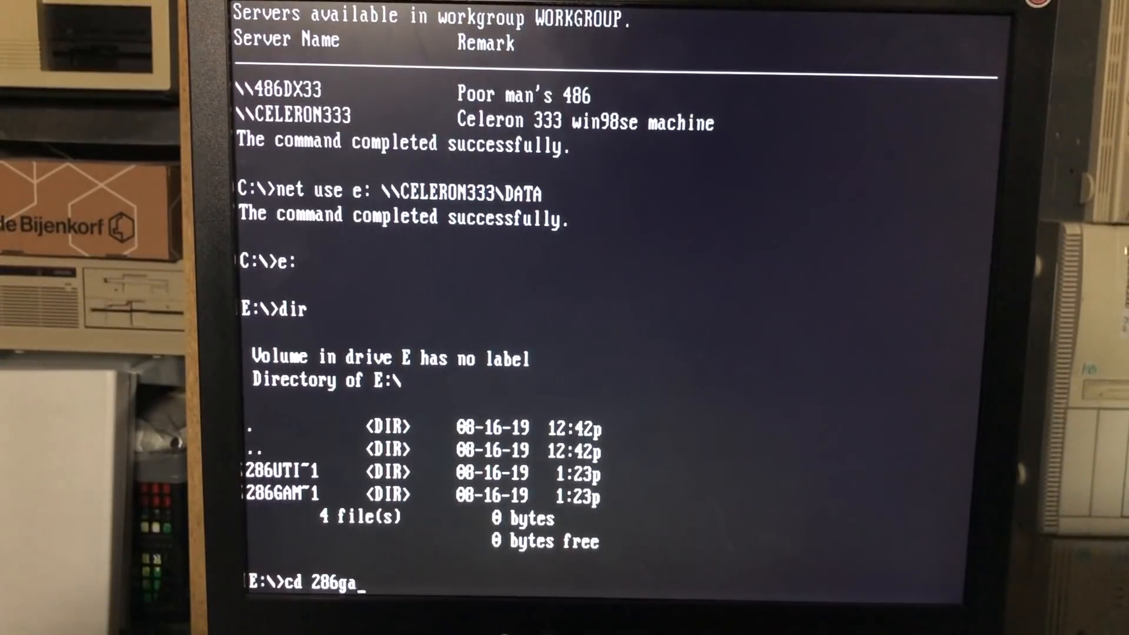
{"action": "type", "text": "m"}
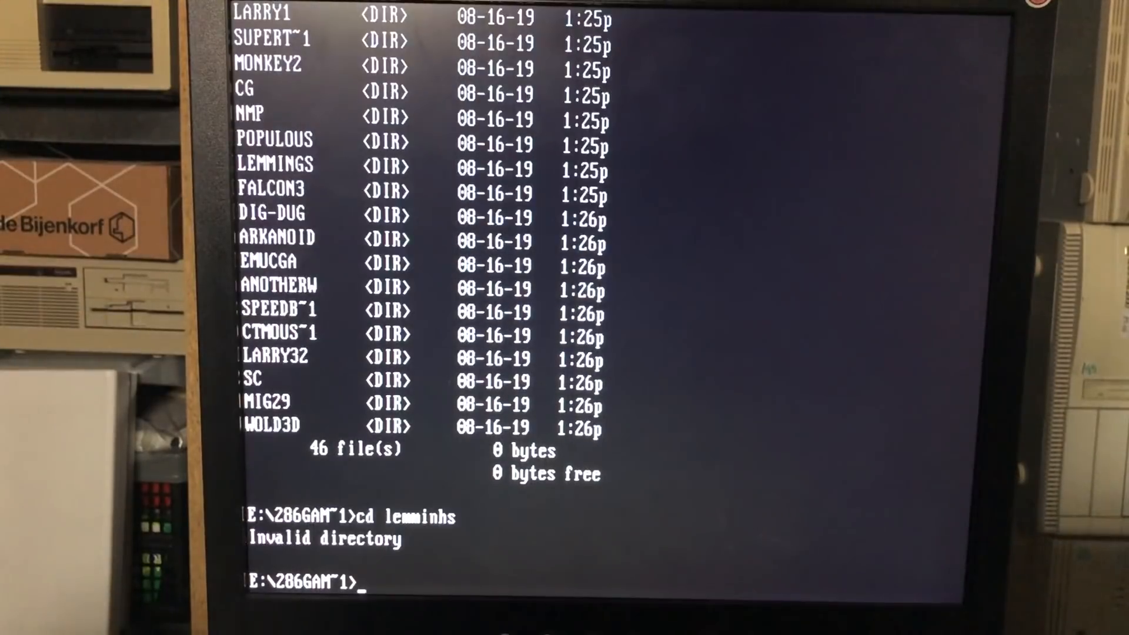
{"action": "type", "text": "cd lemmings"}
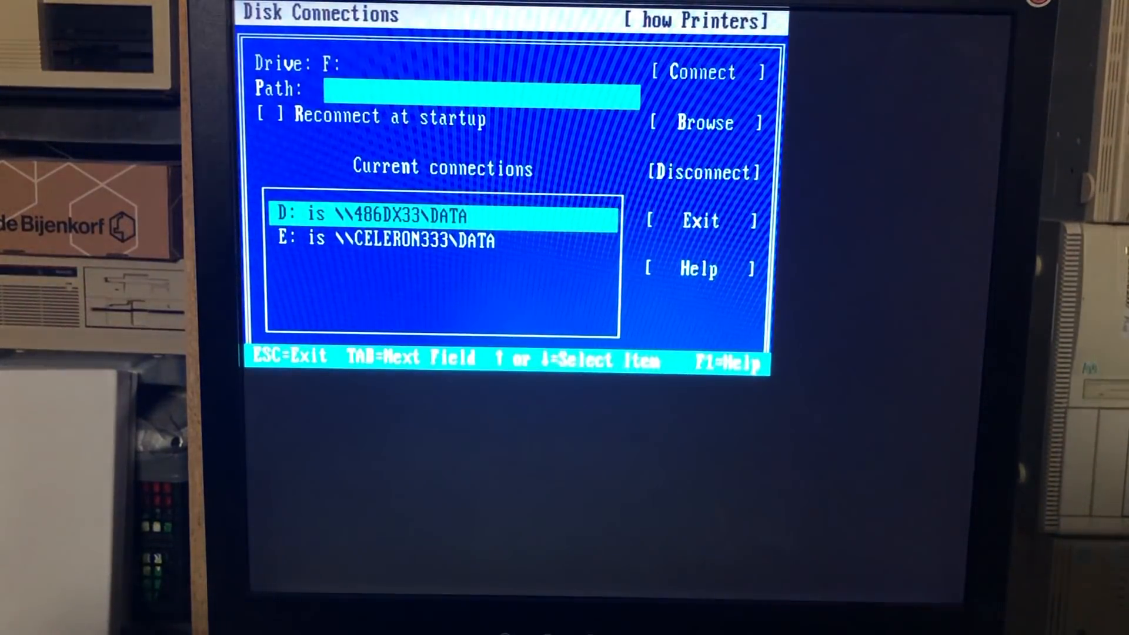
Review Network Client's current connections: D: on 486DX33 and E: on CELERON333
{"action": "key", "text": "Down"}
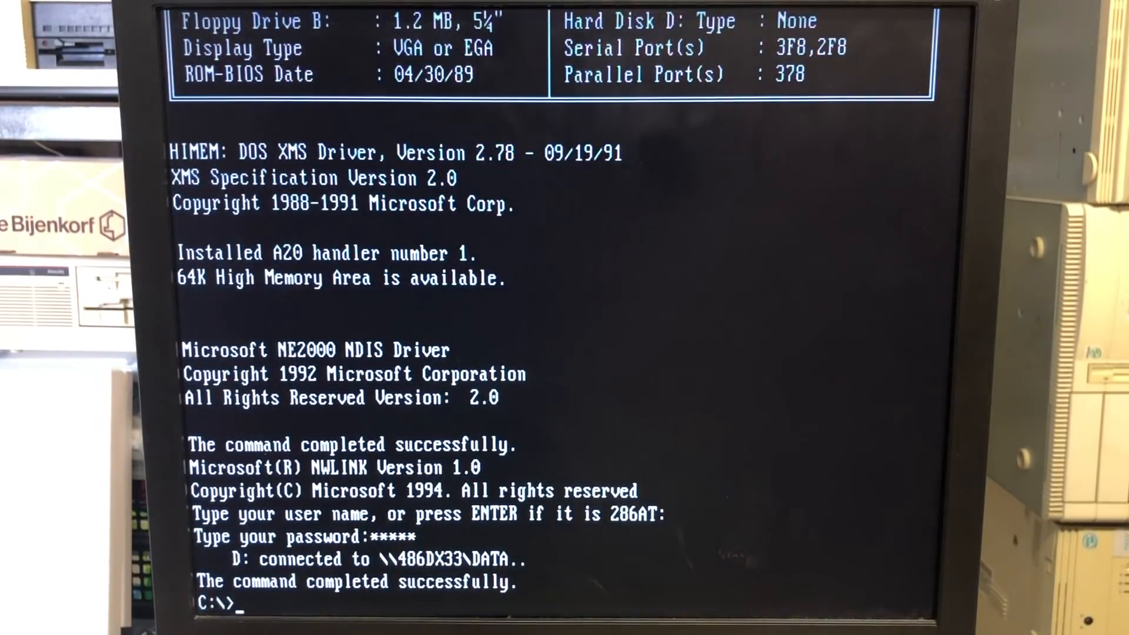
After rebooting and logging on as 286AT, switch to drive D: on \\486DX33\DATA
{"action": "type", "text": "d"}
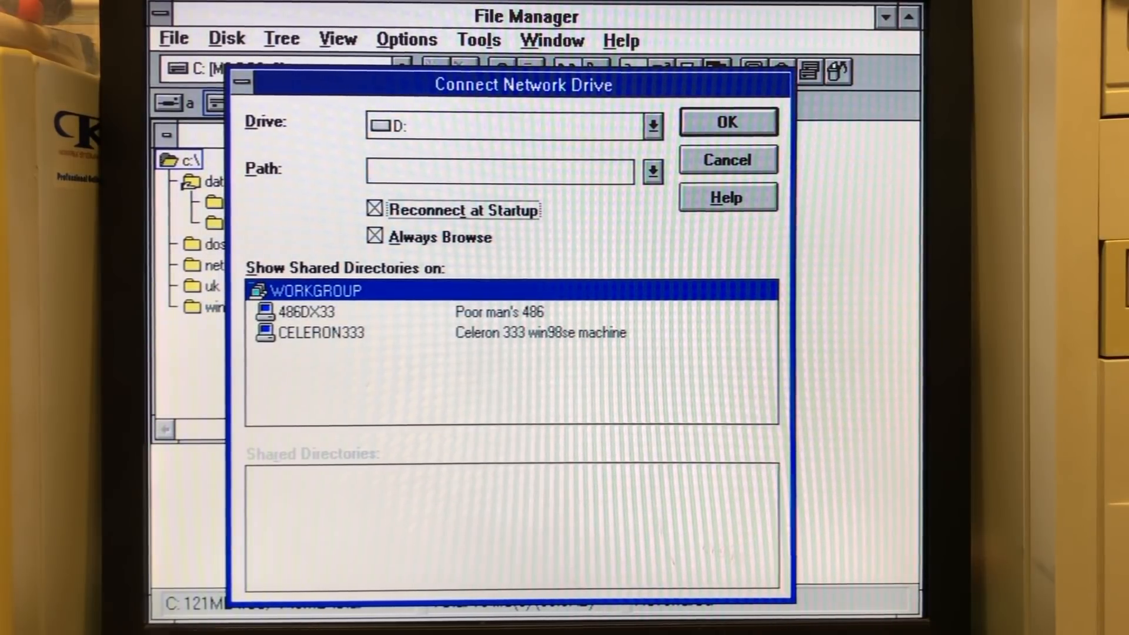
Map D: to \\CELERON333\DATA in File Manager, then return to the C: listing
{"action": "left_click", "coordinate": [306, 311]}
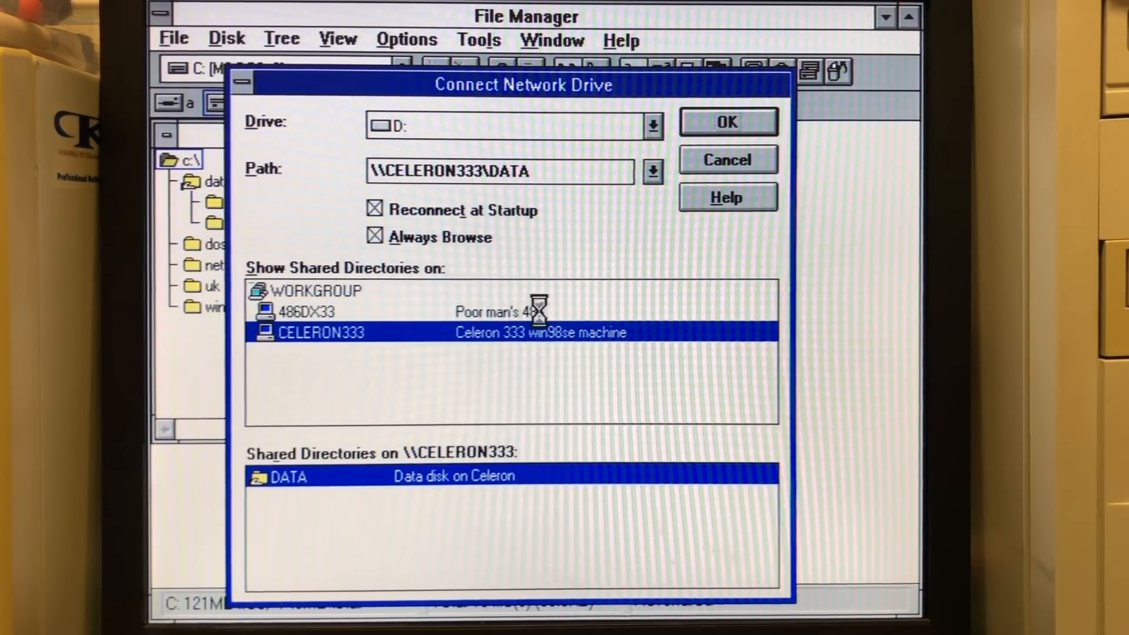
{"action": "left_click", "coordinate": [727, 122]}
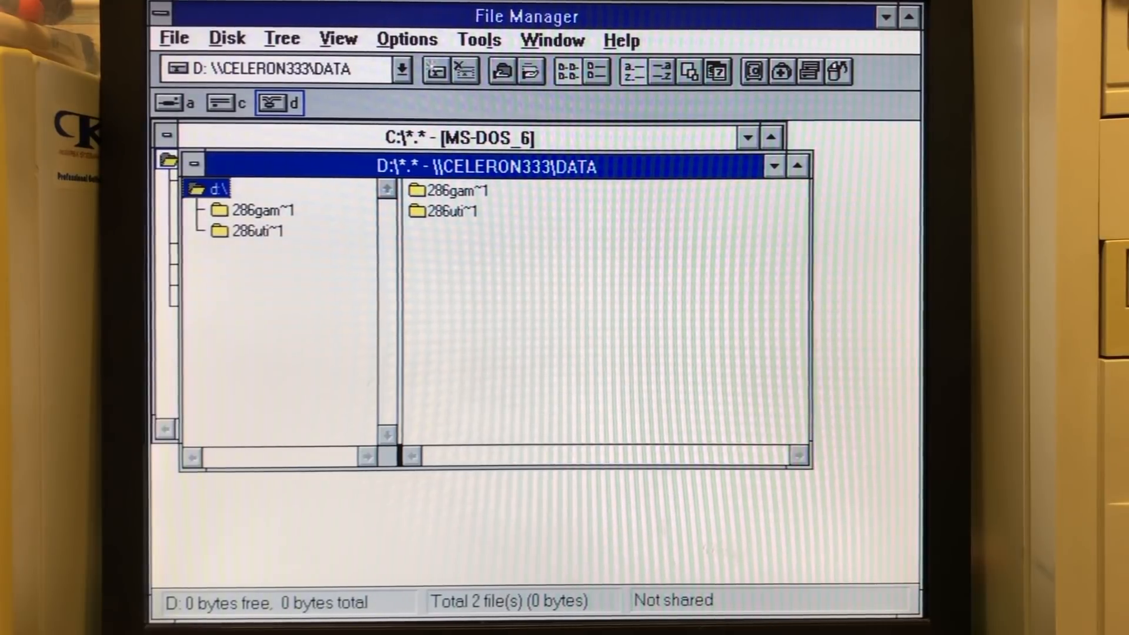
{"action": "left_click", "coordinate": [227, 103]}
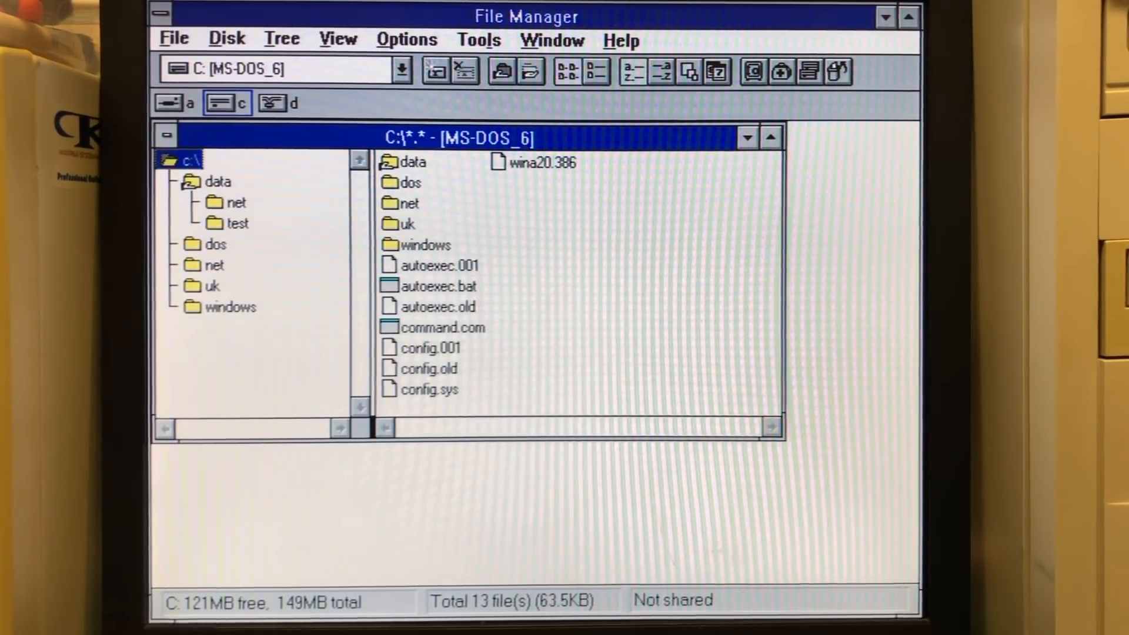
{"action": "left_click", "coordinate": [281, 102]}
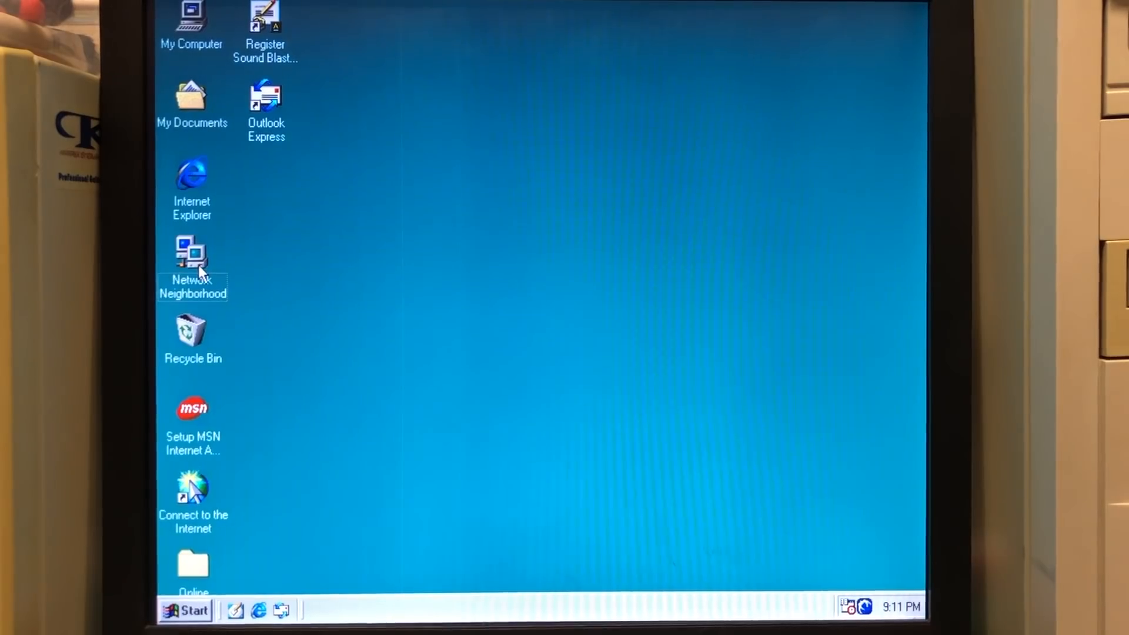
Map 486DX33's DATA share as drive E: from Network Neighborhood
{"action": "double_click", "coordinate": [192, 257]}
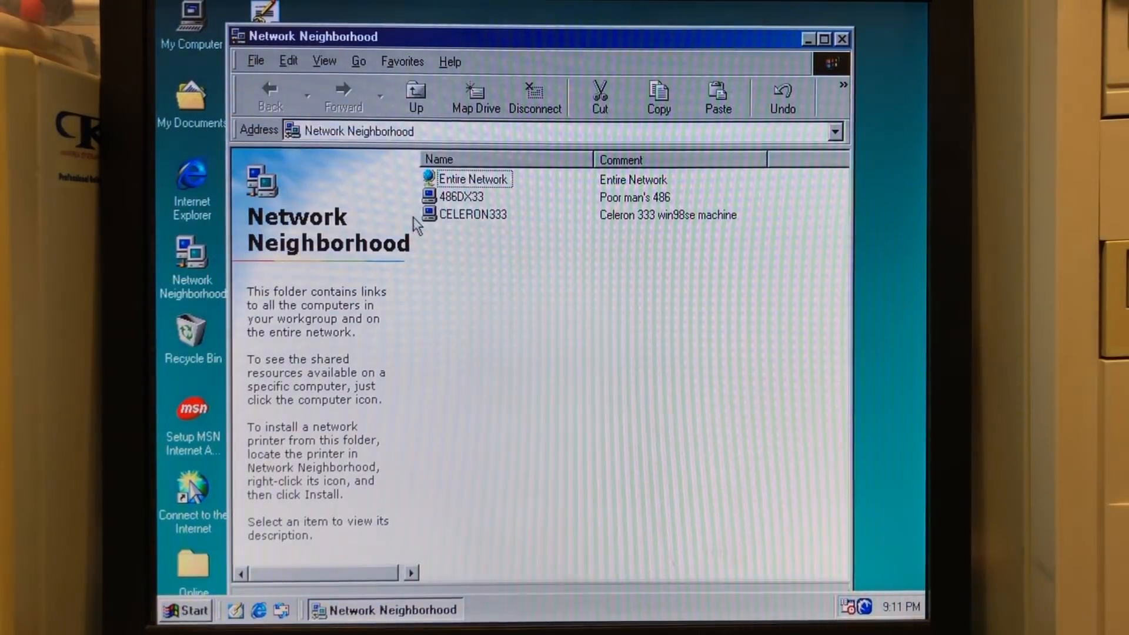
{"action": "double_click", "coordinate": [462, 197]}
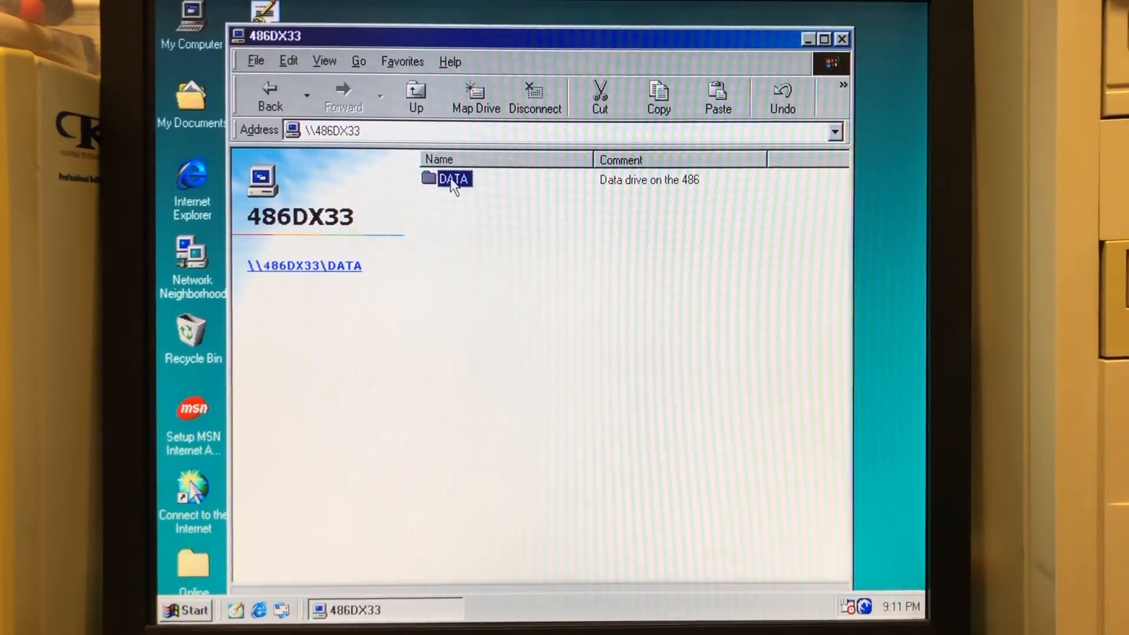
{"action": "mouse_move", "coordinate": [330, 277]}
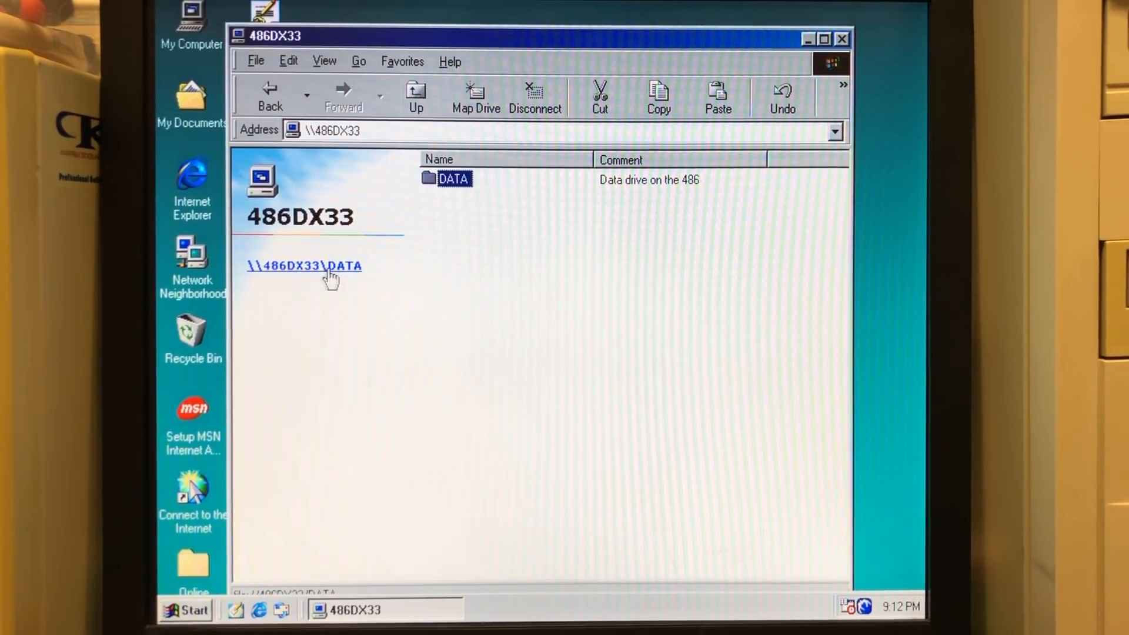
{"action": "right_click", "coordinate": [453, 179]}
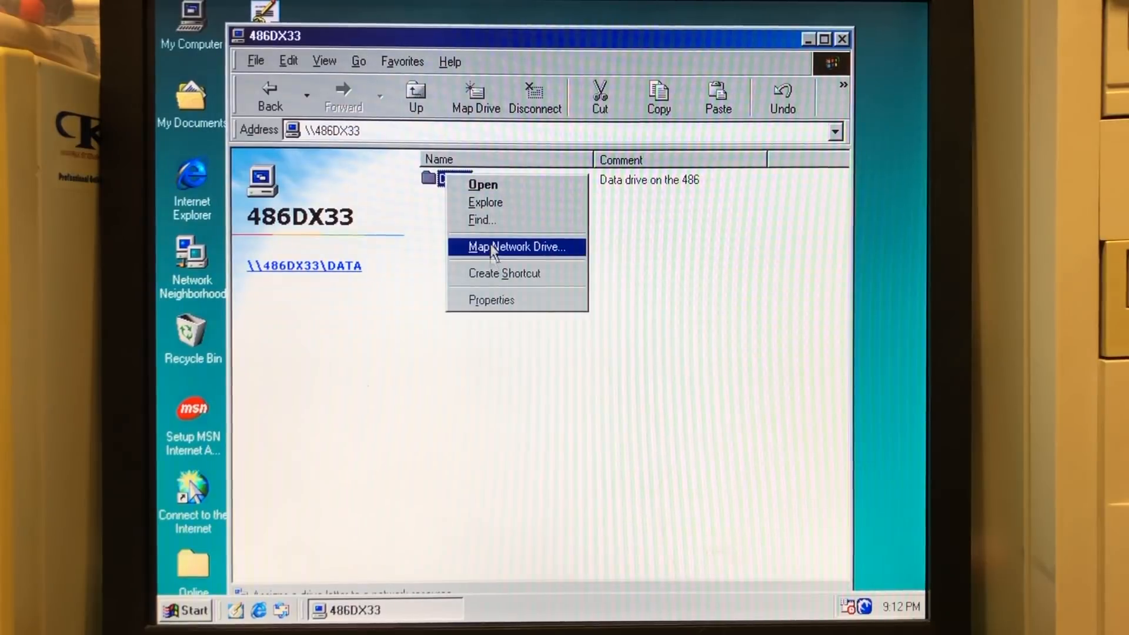
{"action": "left_click", "coordinate": [517, 246]}
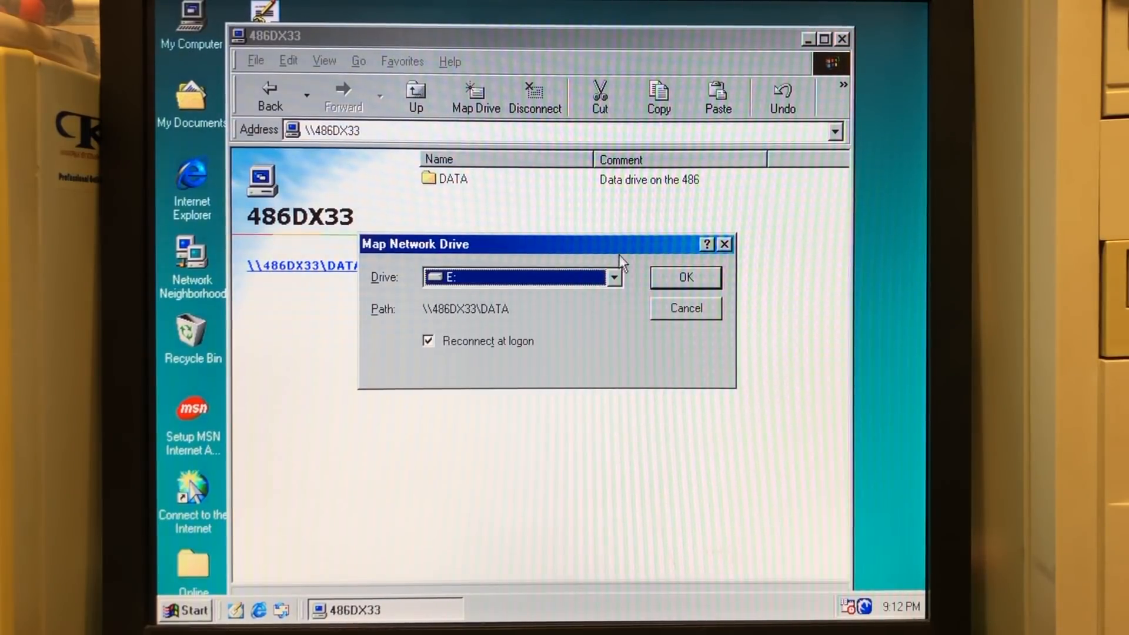
{"action": "left_click", "coordinate": [684, 277]}
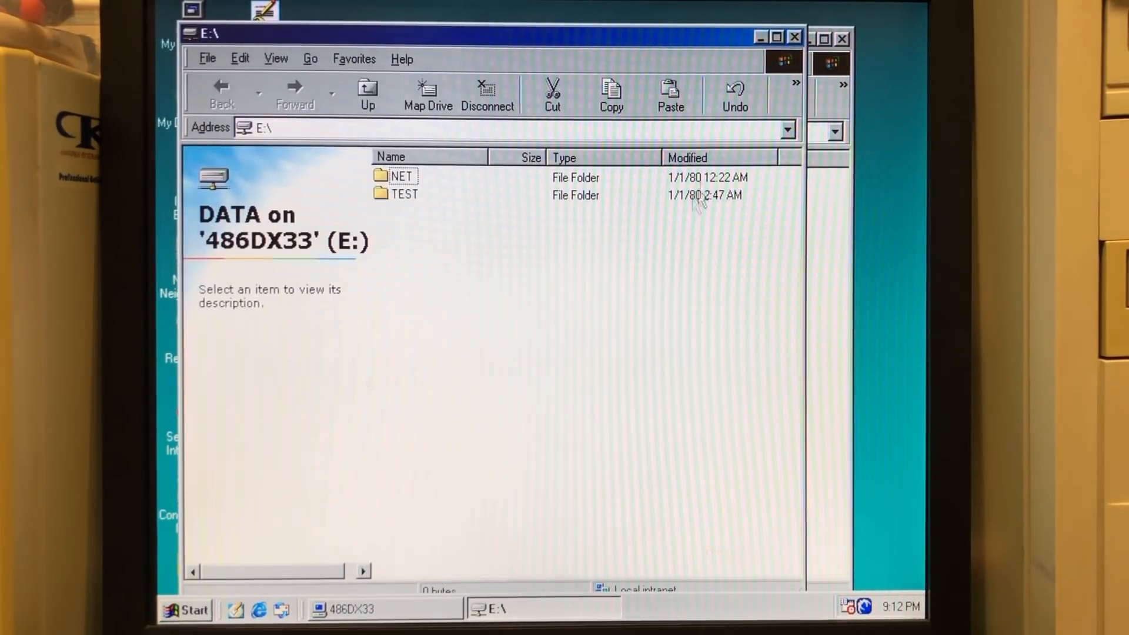
{"action": "mouse_move", "coordinate": [795, 38]}
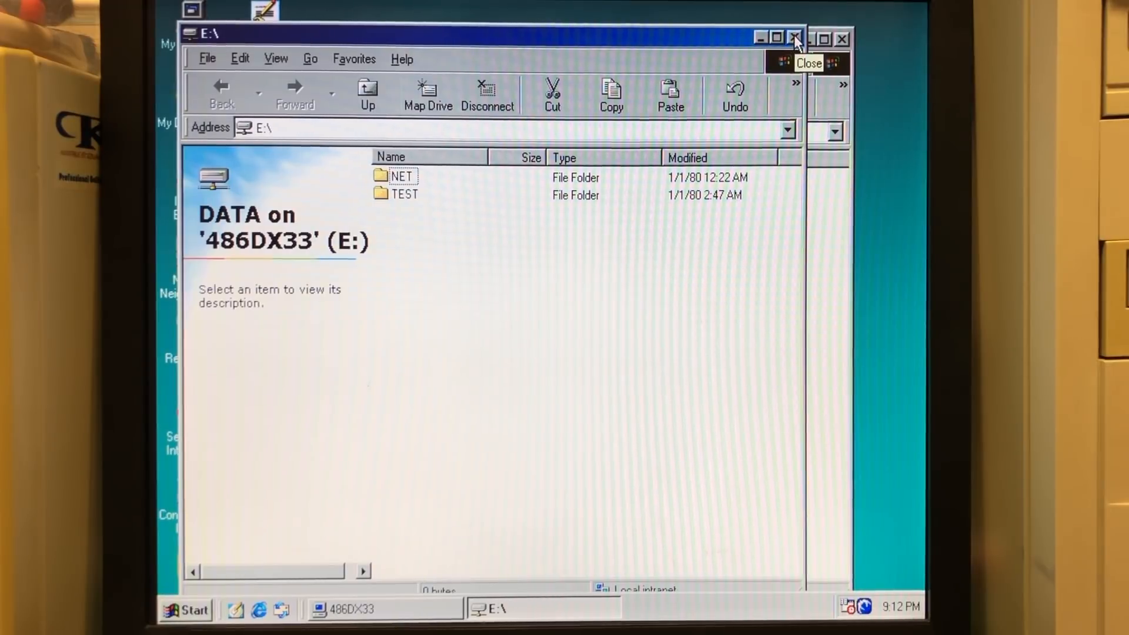
Explore My Computer and open drive E: to view its NET and TEST folders
{"action": "left_click", "coordinate": [793, 38]}
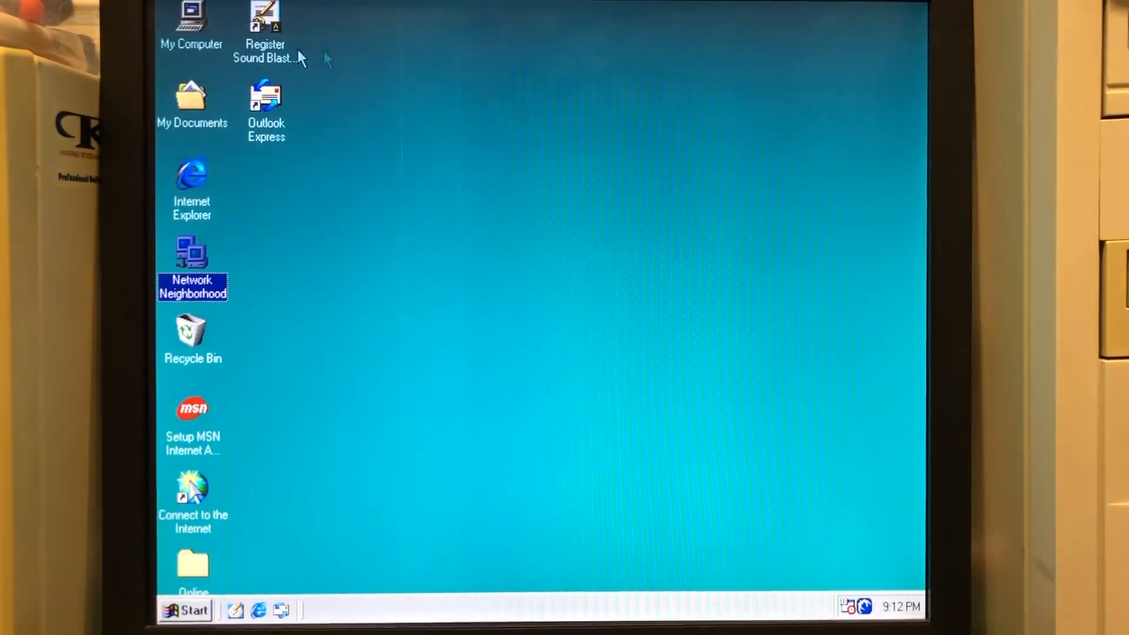
{"action": "double_click", "coordinate": [191, 22]}
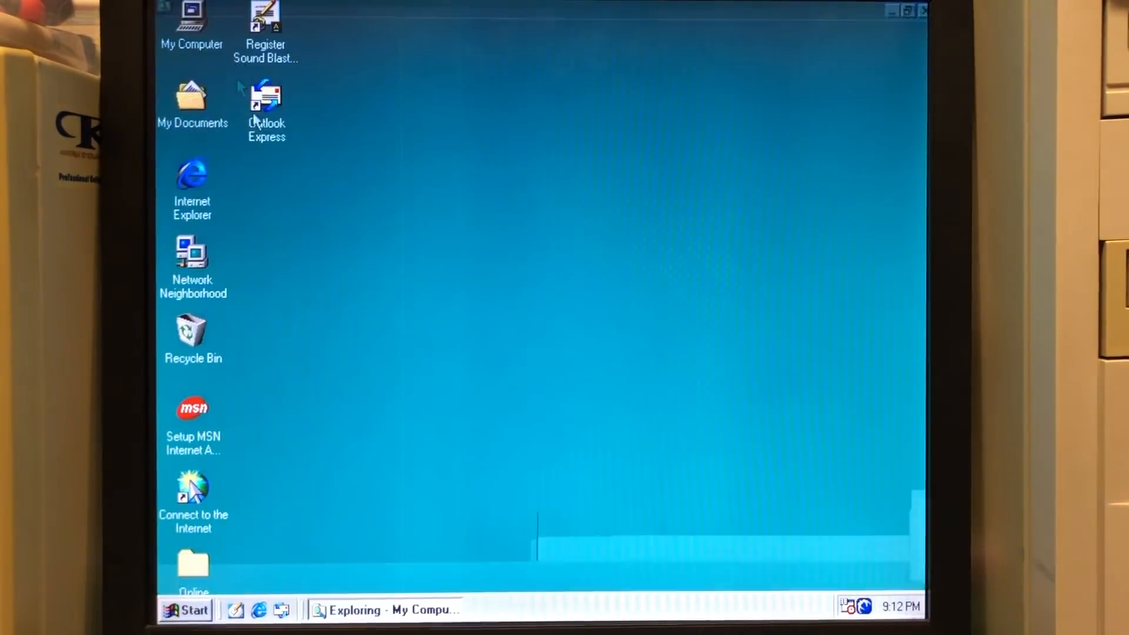
{"action": "left_click", "coordinate": [384, 610]}
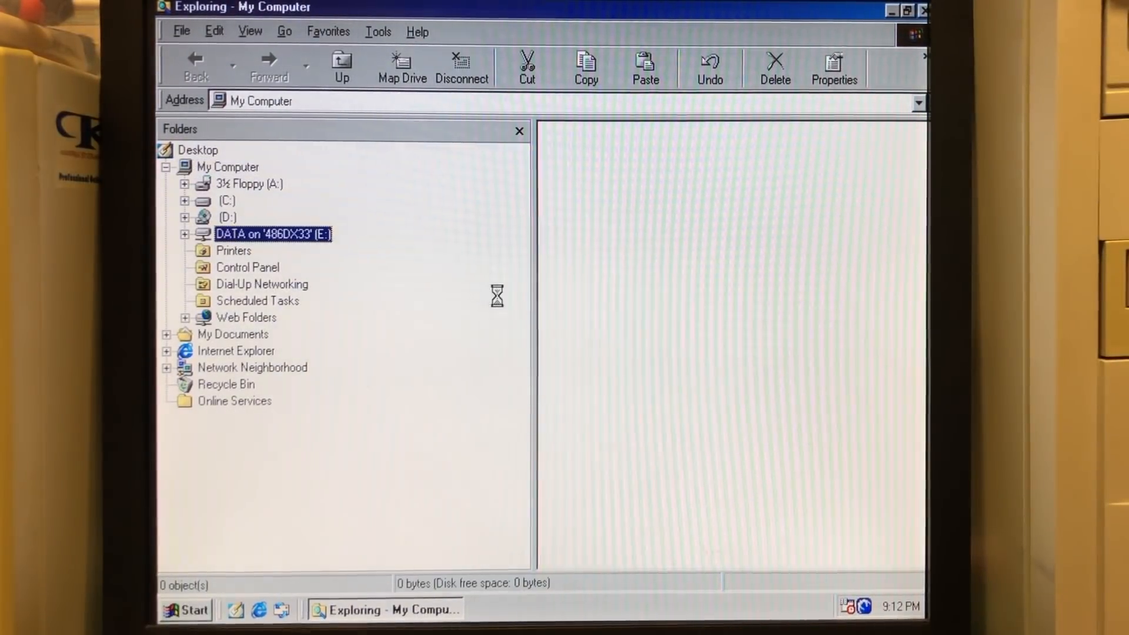
{"action": "left_click", "coordinate": [273, 233]}
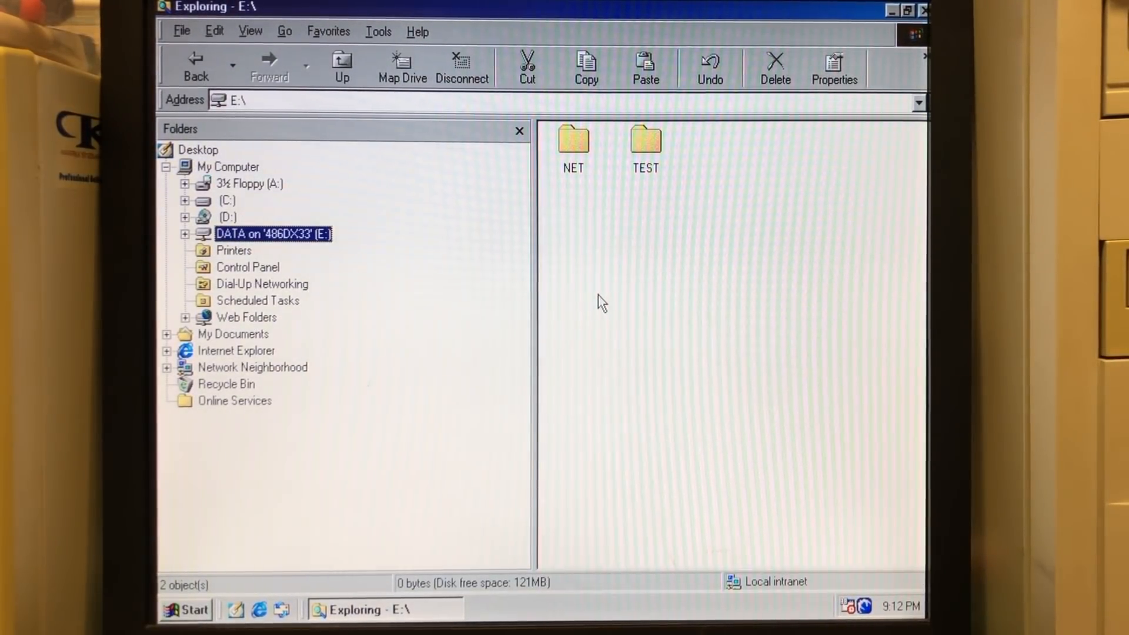